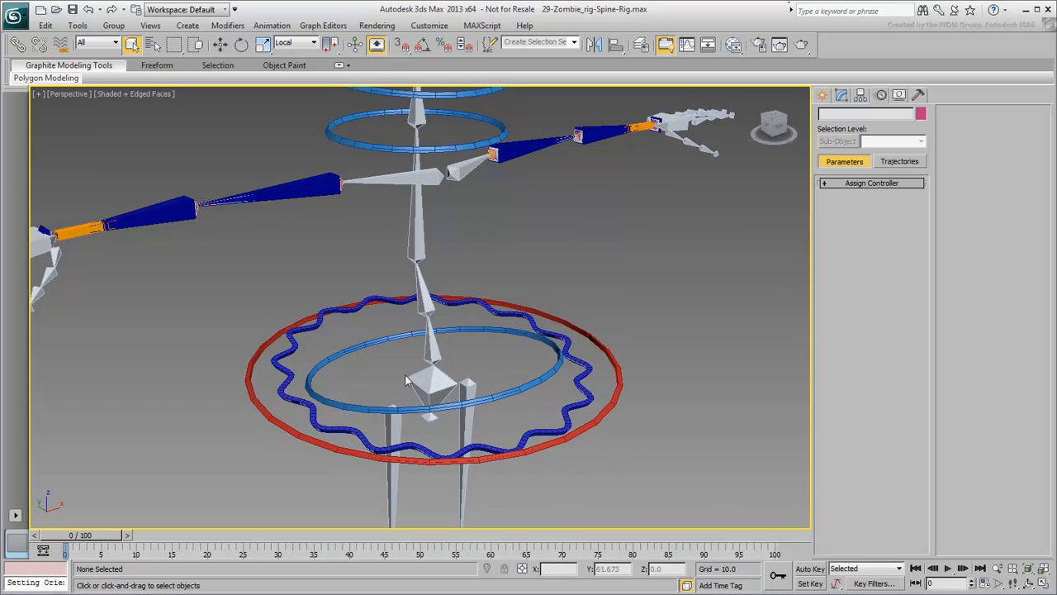
# Inspect the pelvis bone and freeze transforms on zombie_SpineBase_ctrl, adding a zeroed Euler rotation layer
pyautogui.click(433, 384)
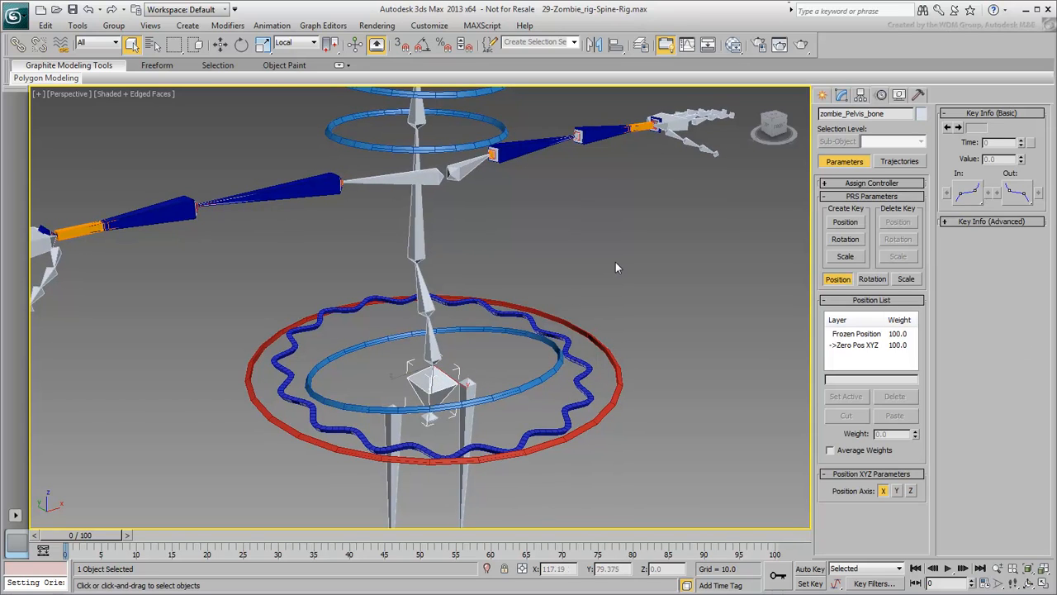
pyautogui.click(271, 25)
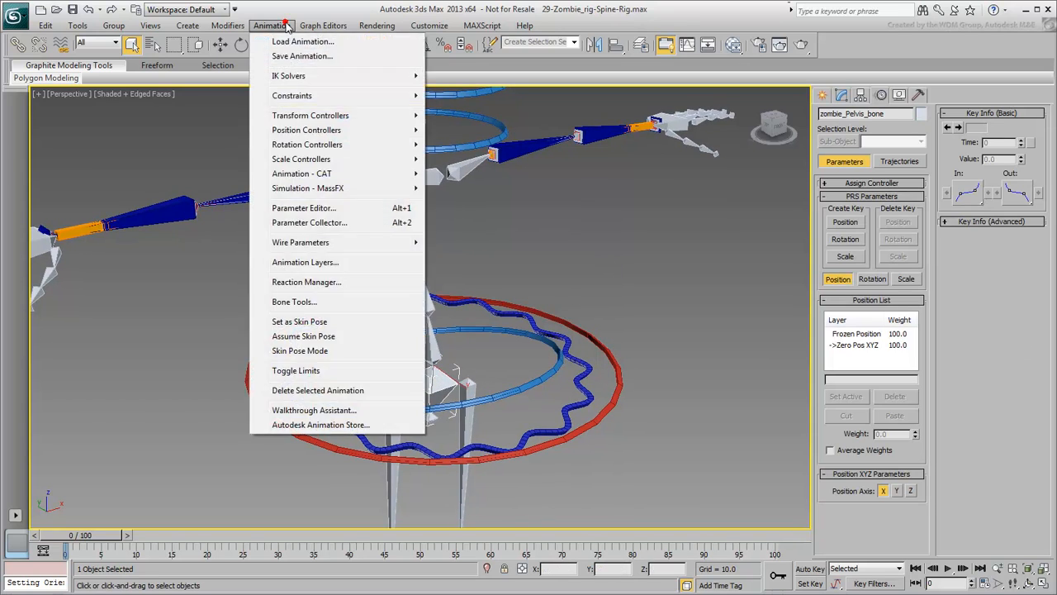
pyautogui.moveTo(291, 94)
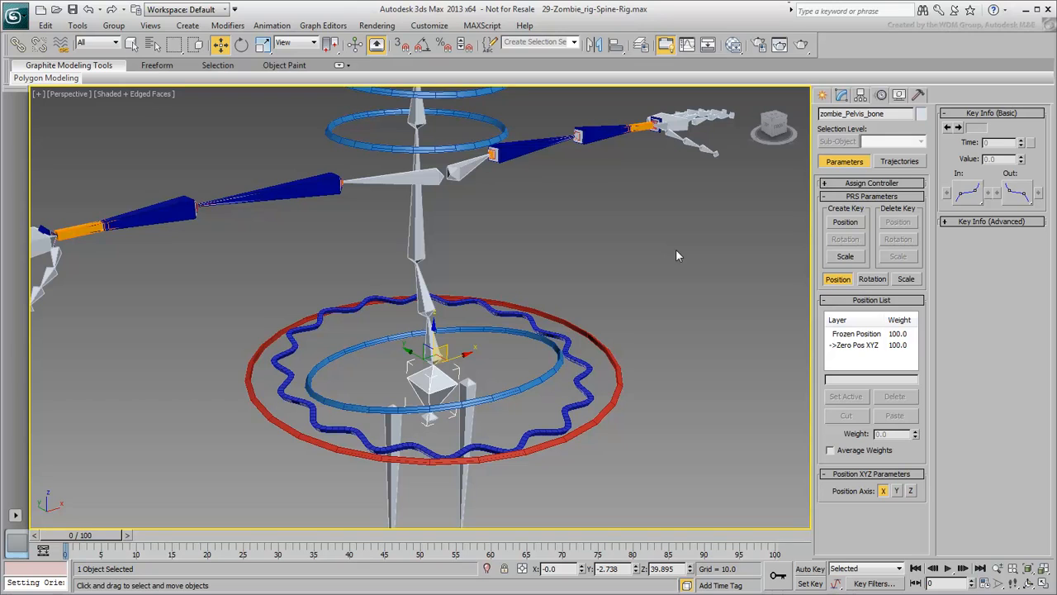
pyautogui.moveTo(593, 393)
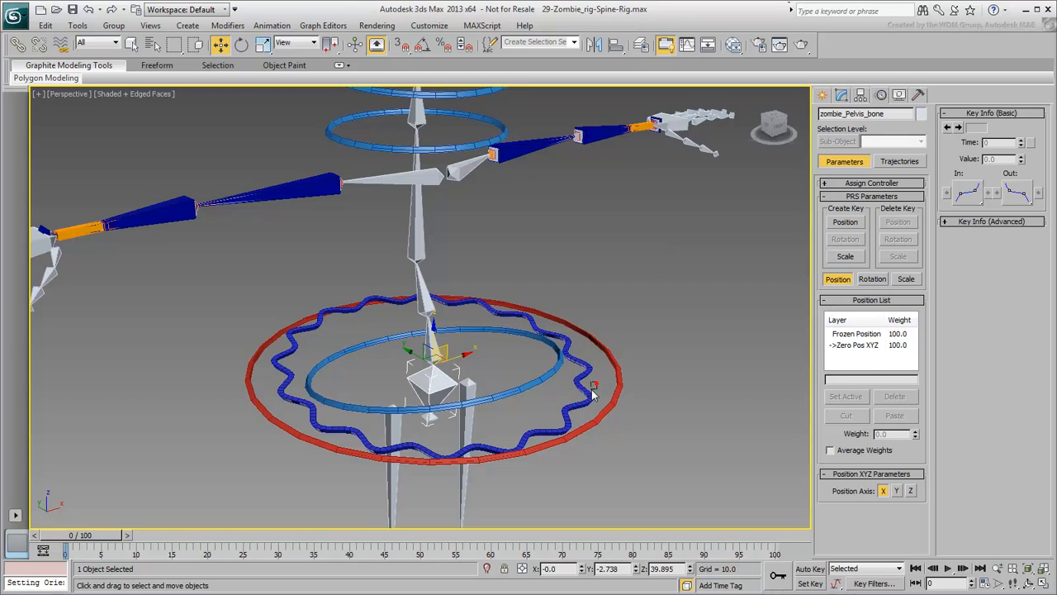
pyautogui.rightClick(595, 383)
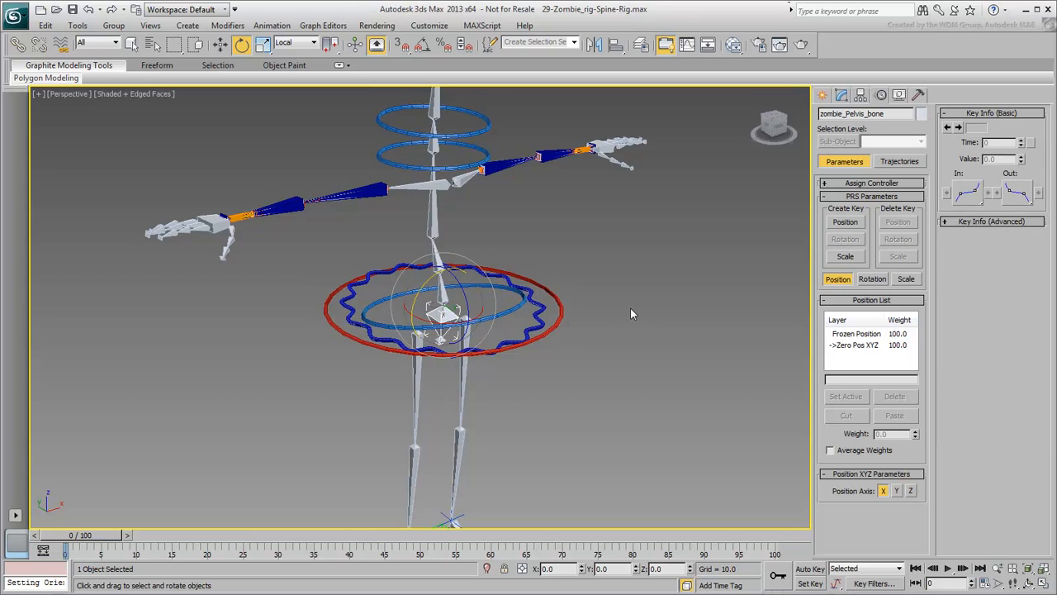
pyautogui.moveTo(773, 326)
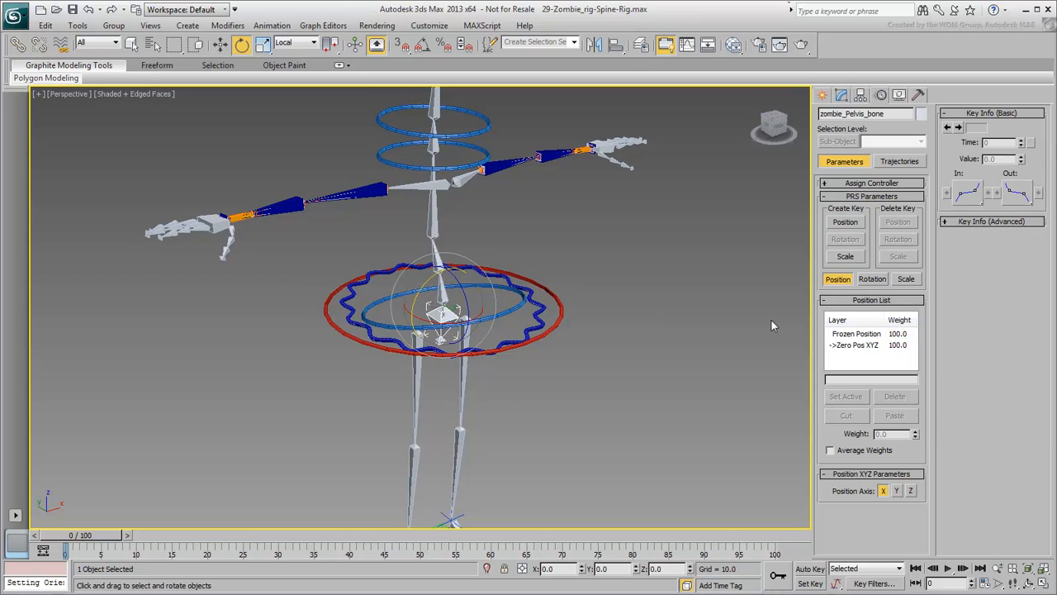
pyautogui.click(872, 277)
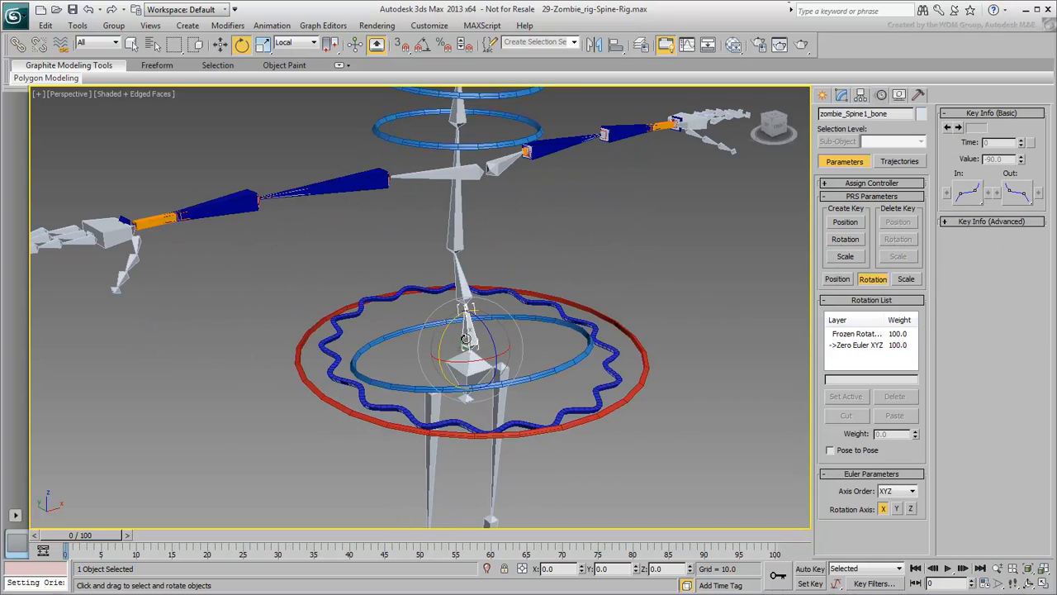
# Orientation-constrain zombie_Spine1_bone to zombie_SpineBase_ctrl via Animation > Constraints
pyautogui.click(271, 27)
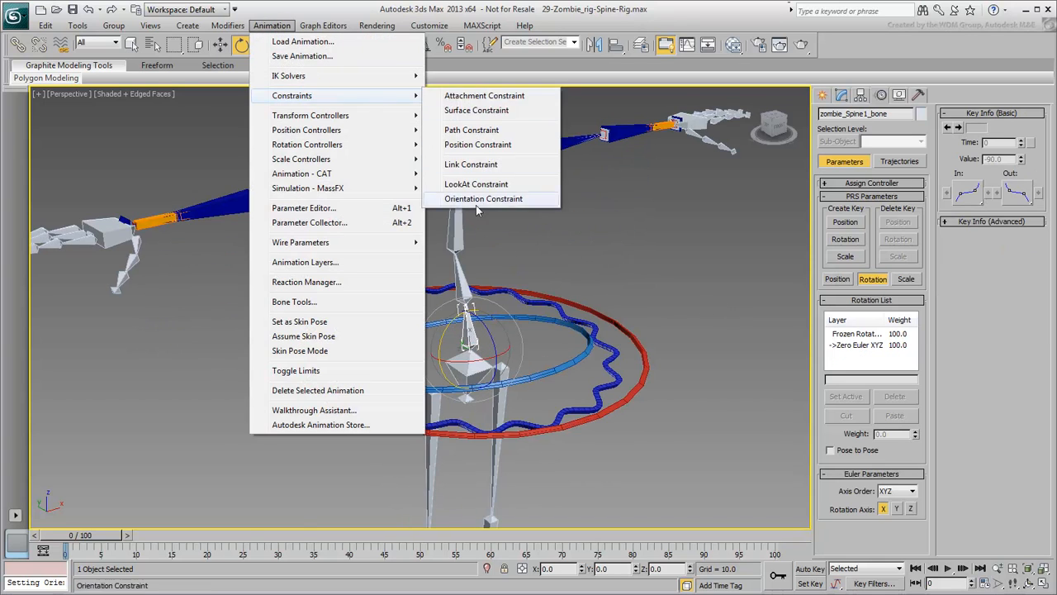
pyautogui.click(482, 199)
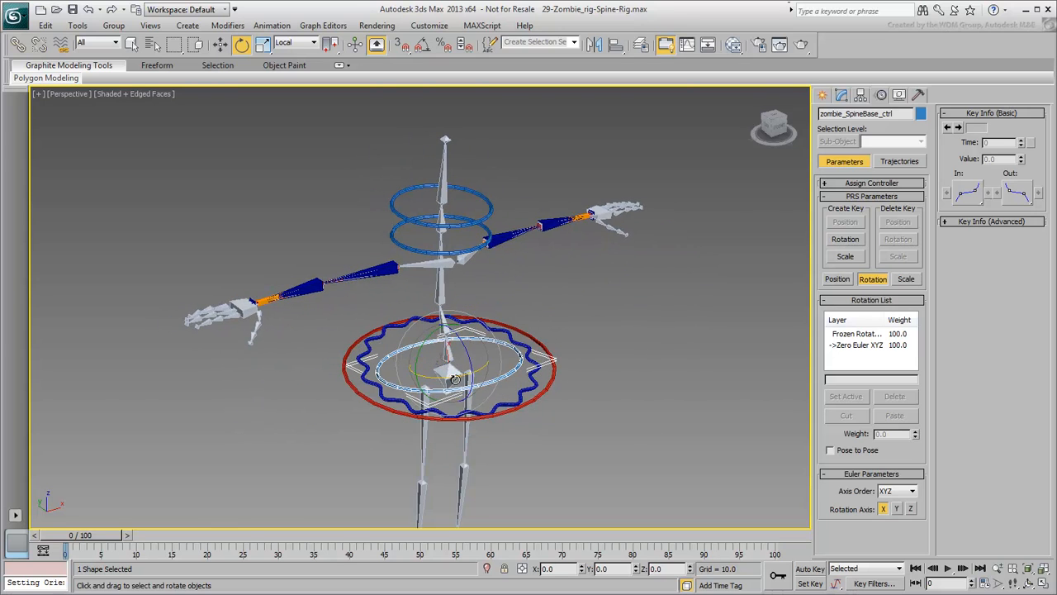
pyautogui.moveTo(454, 380); pyautogui.dragTo(466, 390)
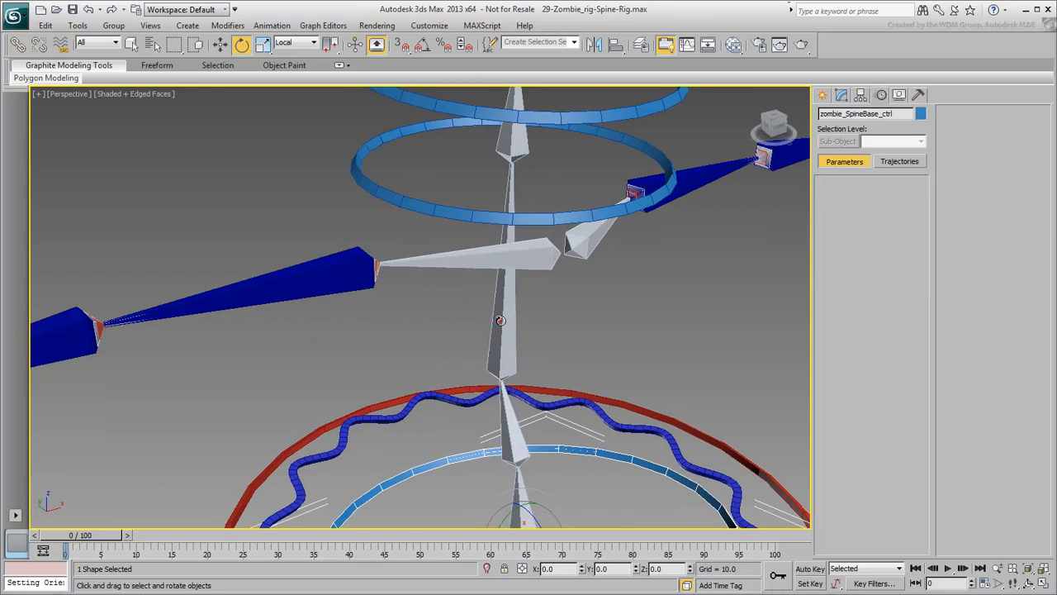
pyautogui.click(271, 24)
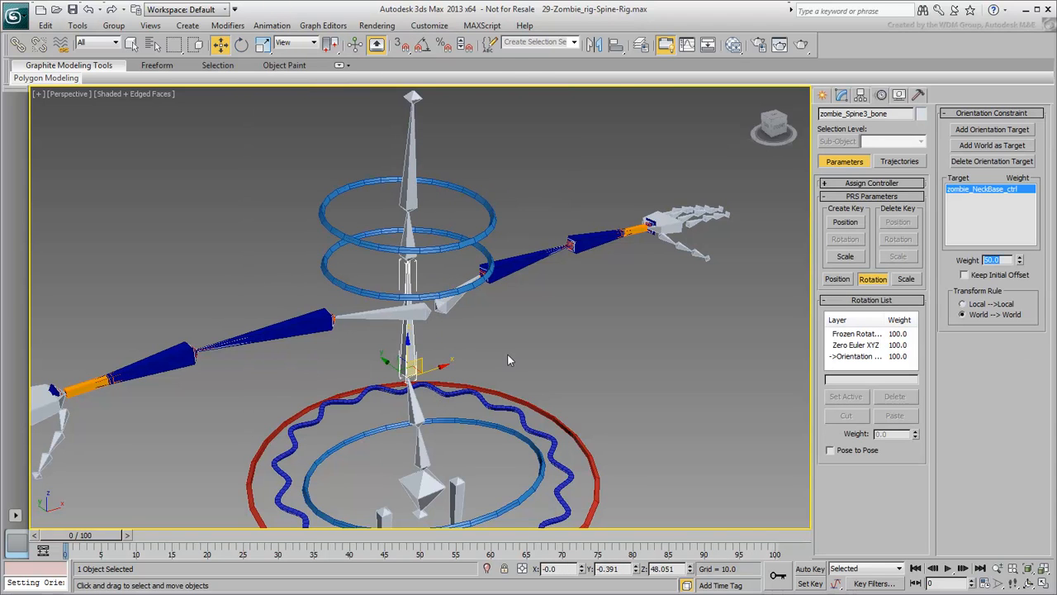
pyautogui.moveTo(509, 360); pyautogui.dragTo(624, 298)
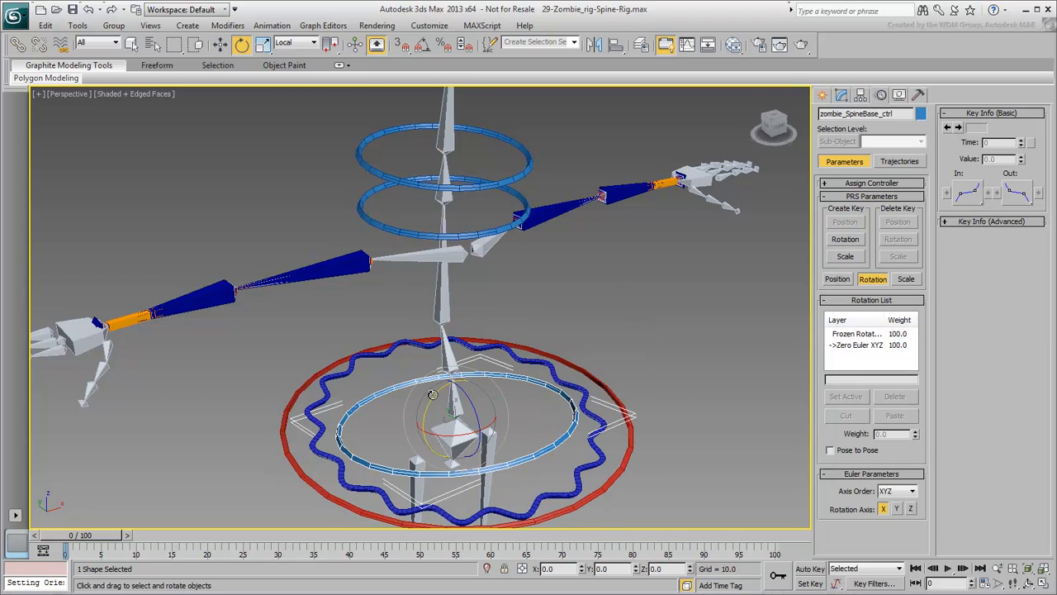
pyautogui.moveTo(432, 395); pyautogui.dragTo(487, 379)
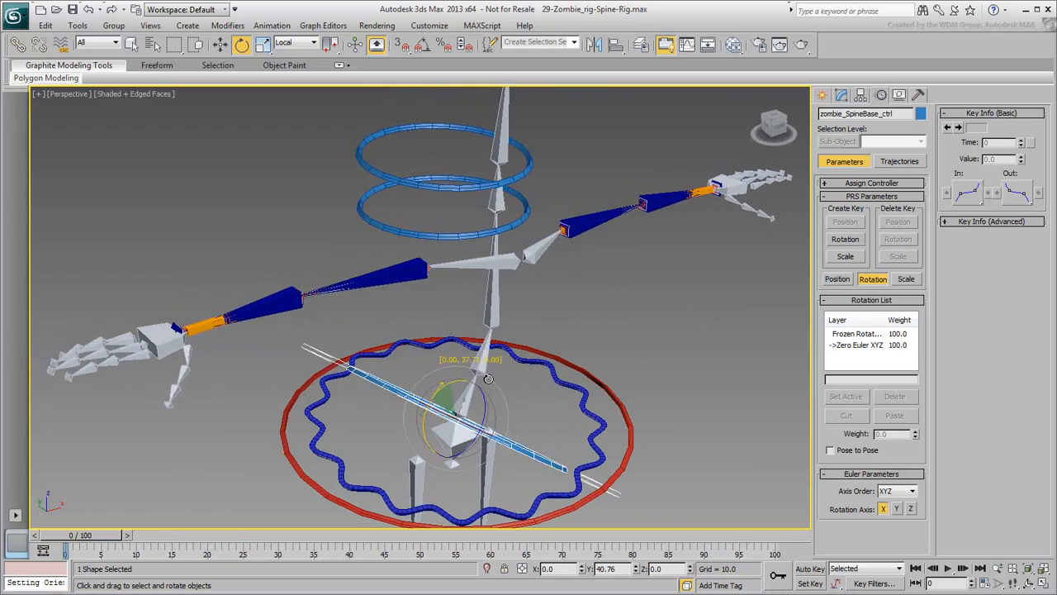
pyautogui.moveTo(488, 378); pyautogui.dragTo(476, 405)
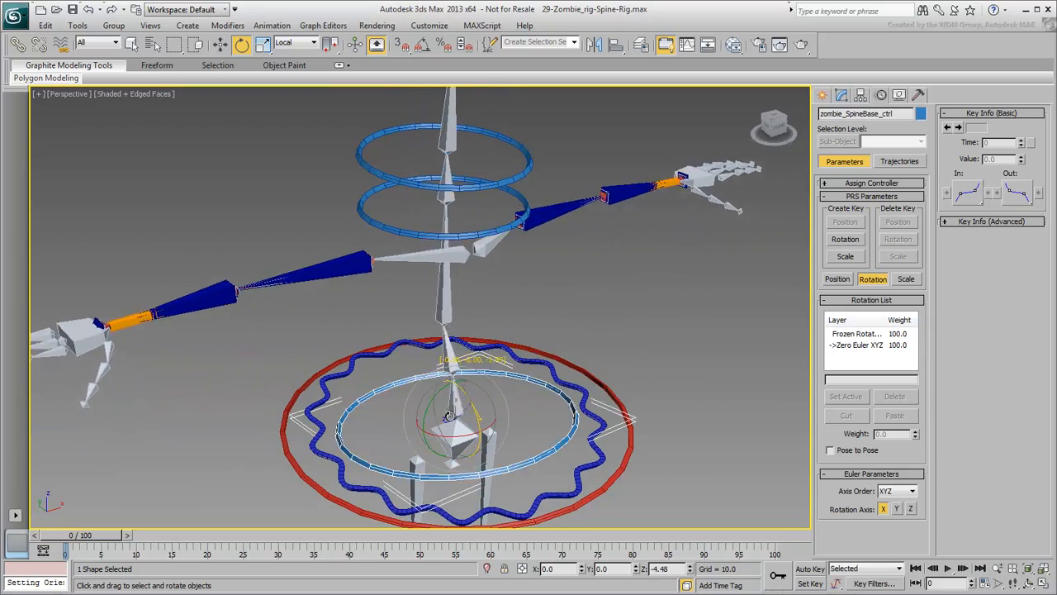
pyautogui.moveTo(450, 416); pyautogui.dragTo(461, 437)
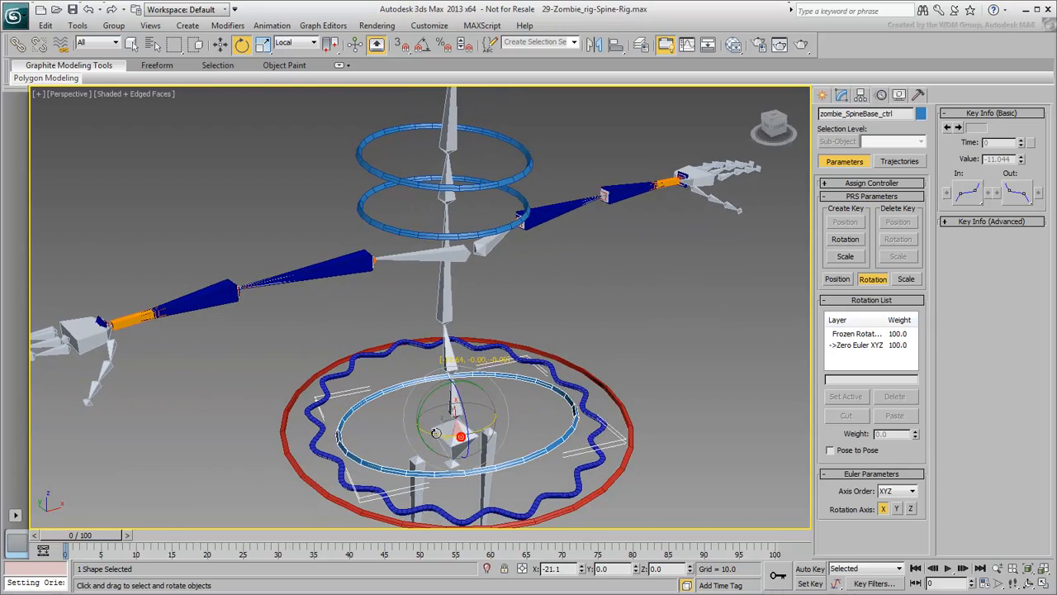
pyautogui.moveTo(436, 434); pyautogui.dragTo(416, 419)
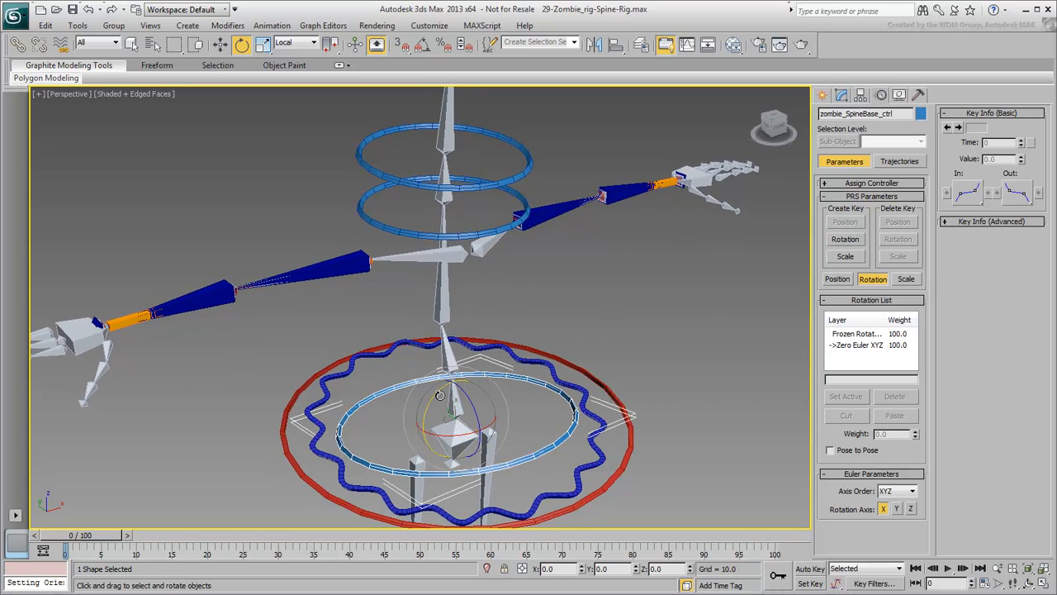
pyautogui.moveTo(439, 395); pyautogui.dragTo(495, 386)
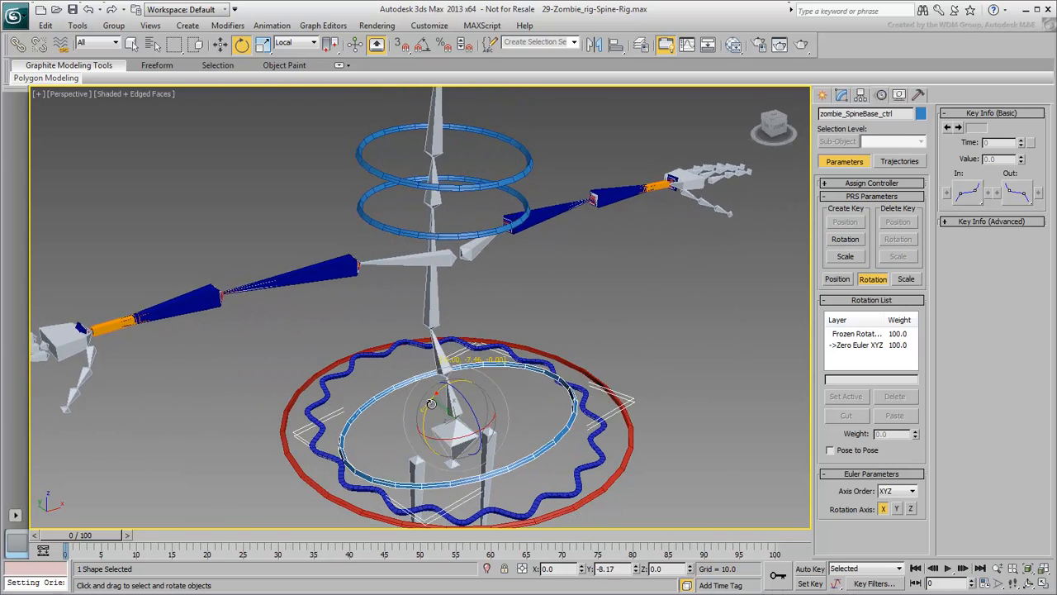
pyautogui.moveTo(431, 403); pyautogui.dragTo(405, 456)
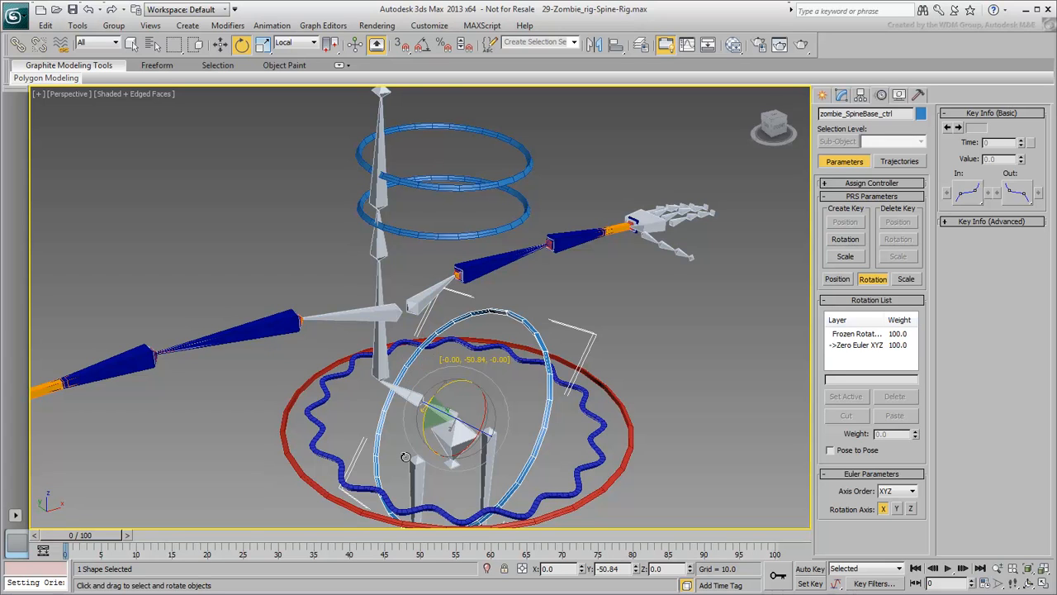
pyautogui.moveTo(405, 456); pyautogui.dragTo(460, 377)
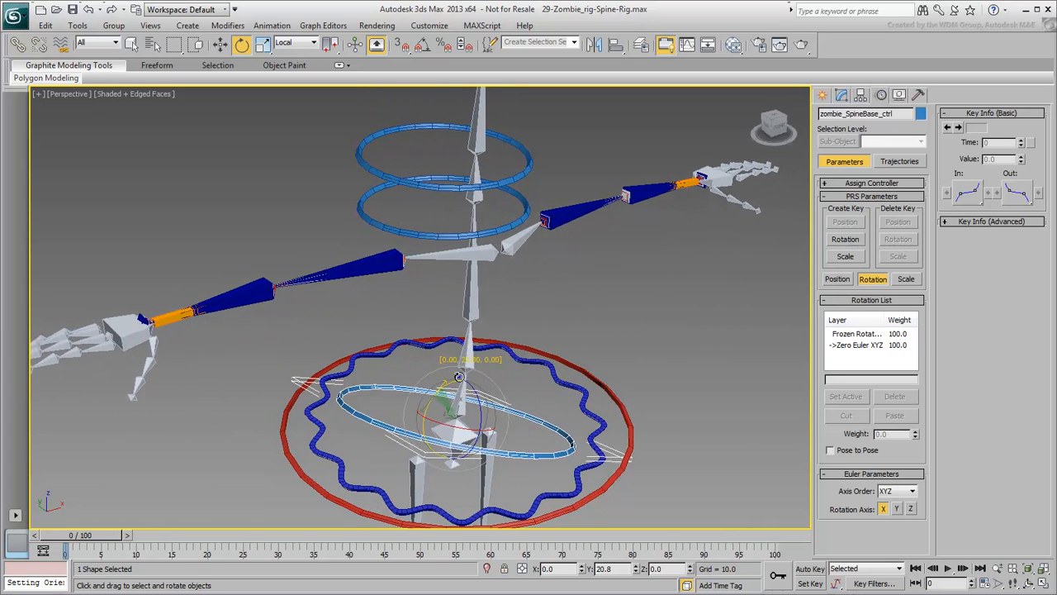
pyautogui.moveTo(459, 377); pyautogui.dragTo(548, 350)
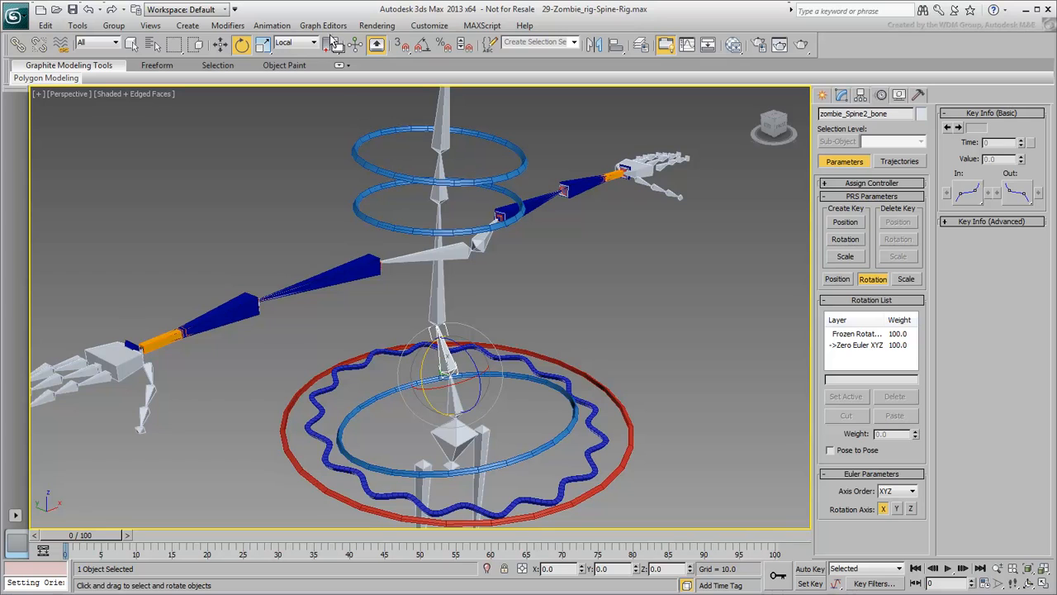
# Orientation-constrain zombie_Spine2_bone to zombie_SpineBase_ctrl at weight 50 with Keep Initial Offset
pyautogui.click(271, 26)
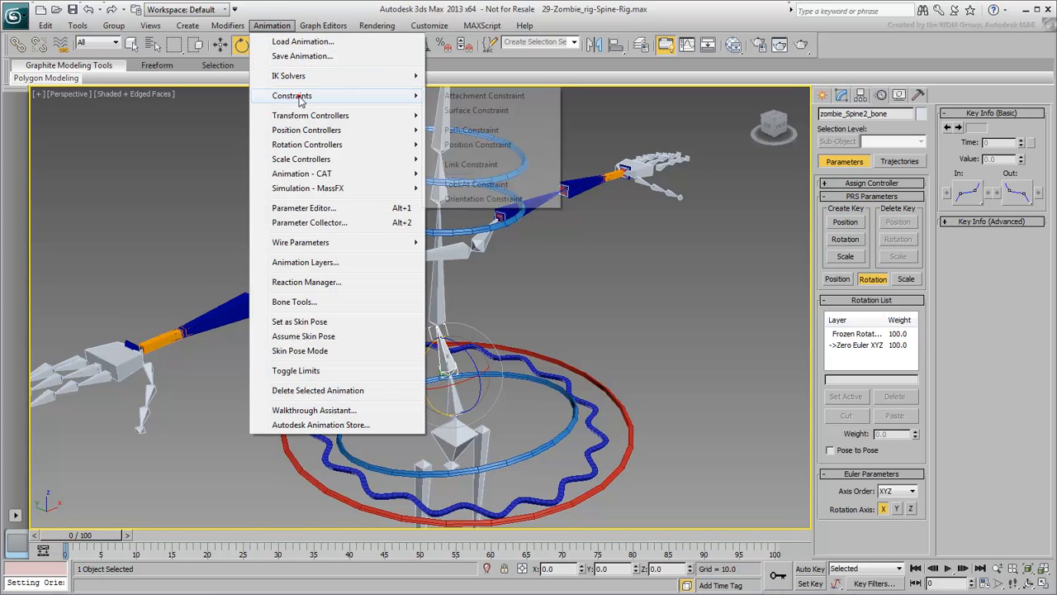
pyautogui.click(477, 183)
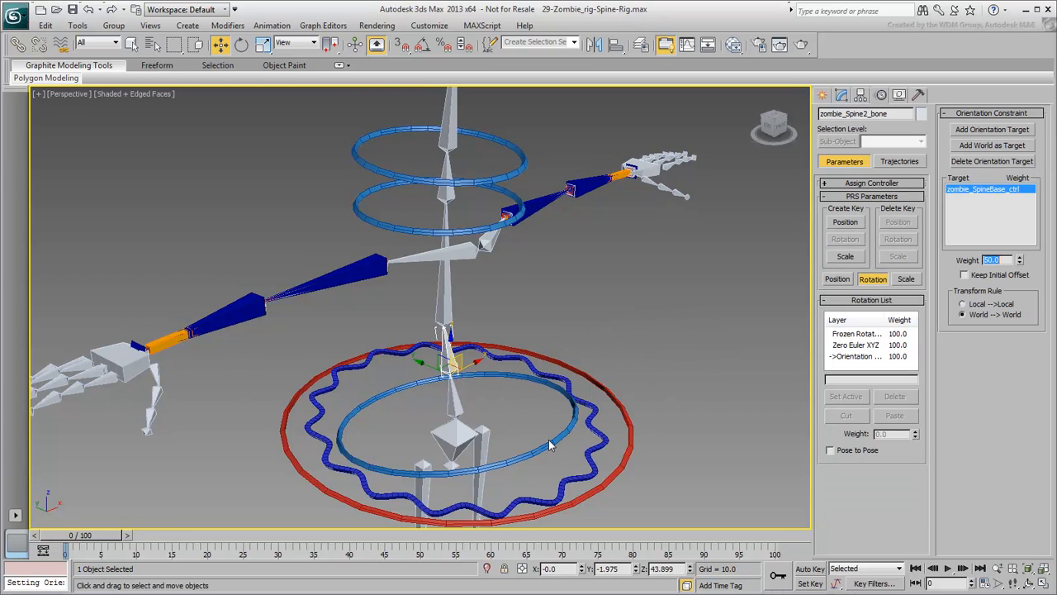
pyautogui.moveTo(671, 301)
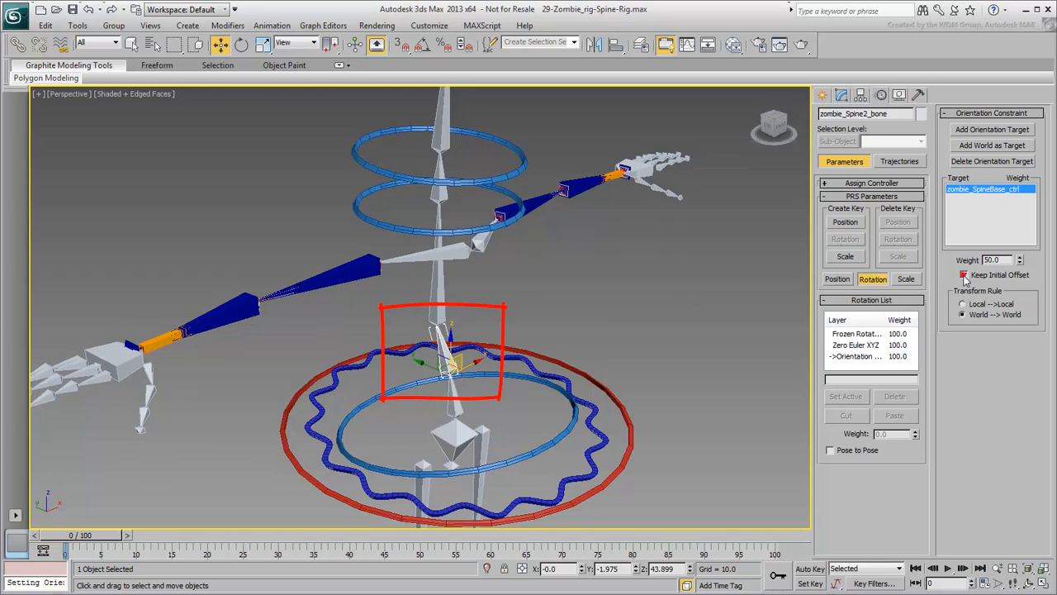
pyautogui.click(963, 274)
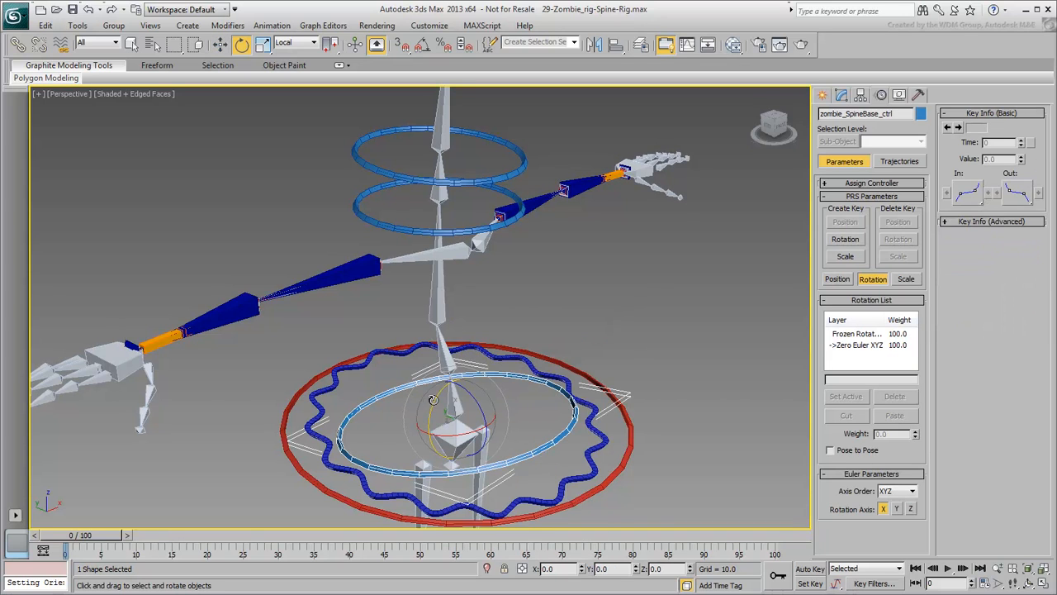
pyautogui.moveTo(433, 398); pyautogui.dragTo(466, 373)
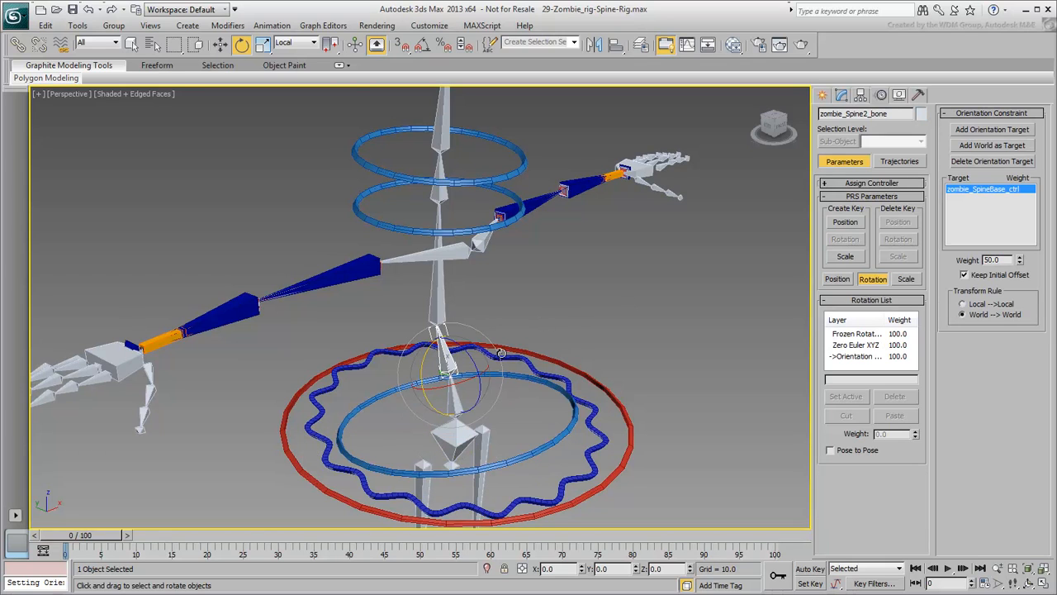
pyautogui.moveTo(682, 339)
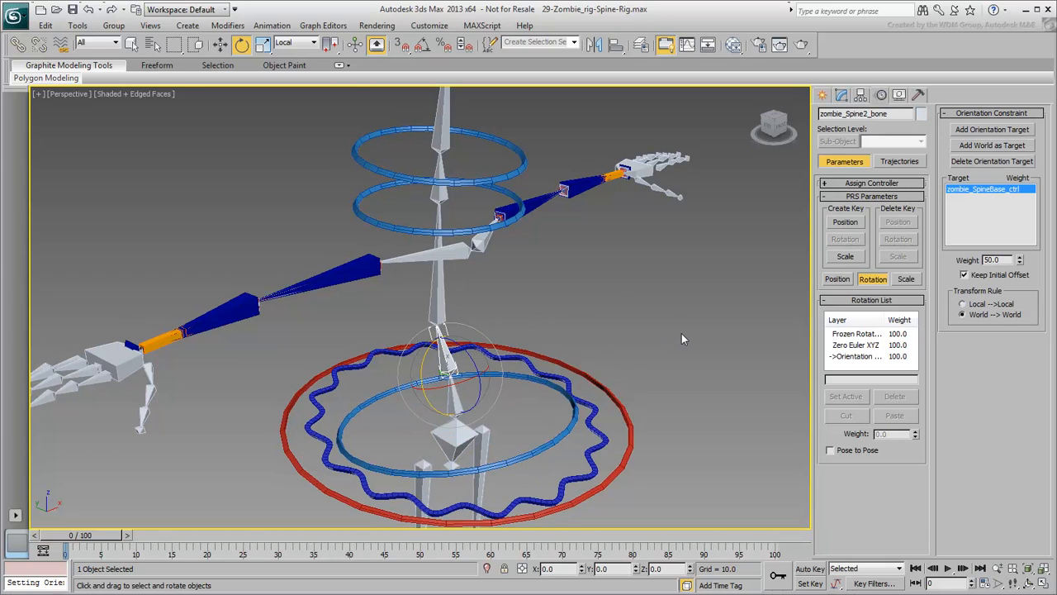
# Add the upper ring controller as a second orientation target for zombie_Spine2_bone
pyautogui.click(992, 129)
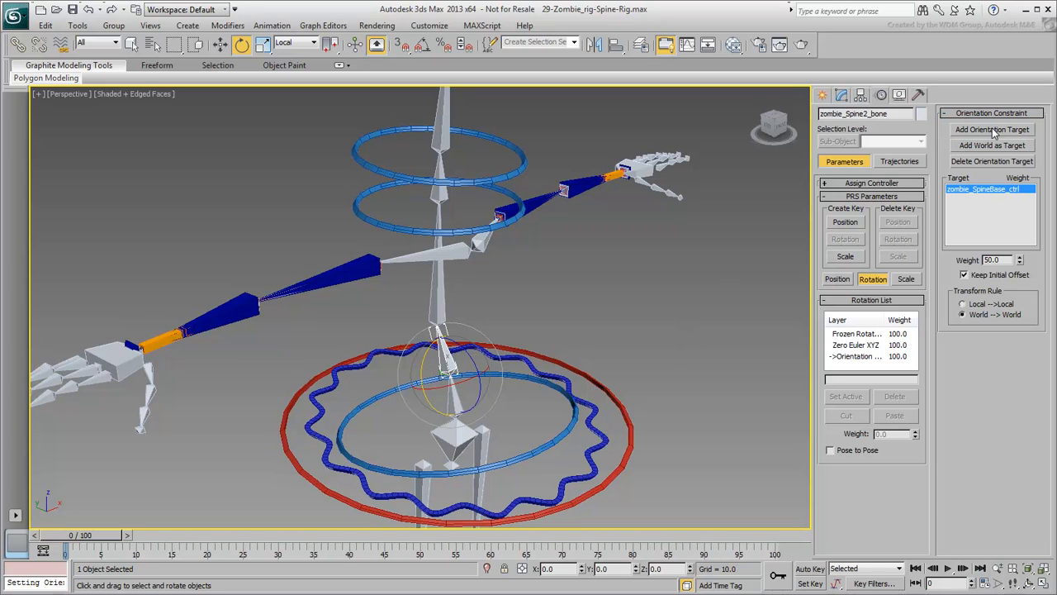
pyautogui.click(991, 129)
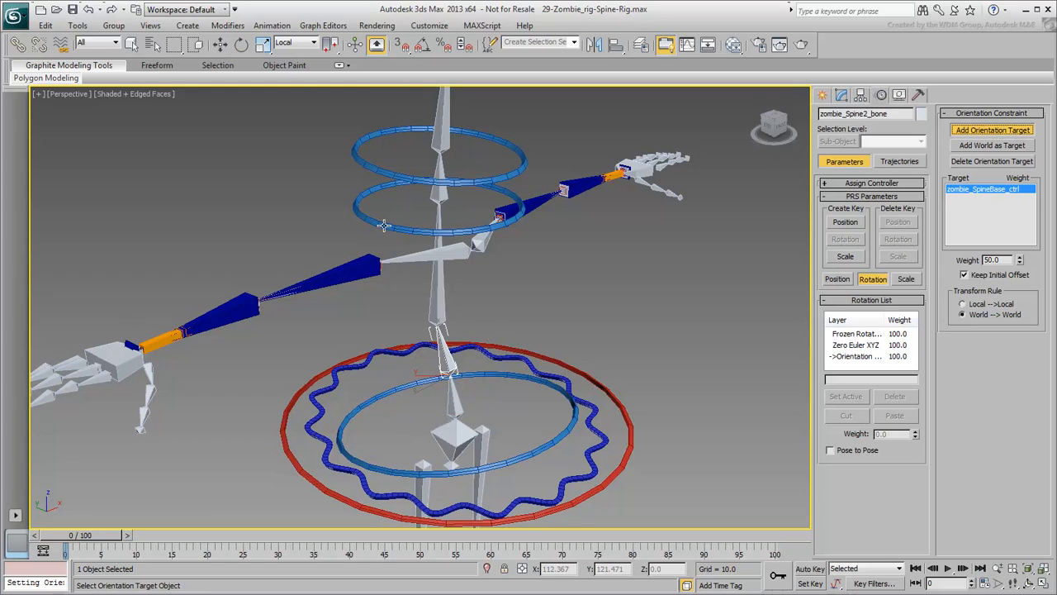
pyautogui.click(991, 129)
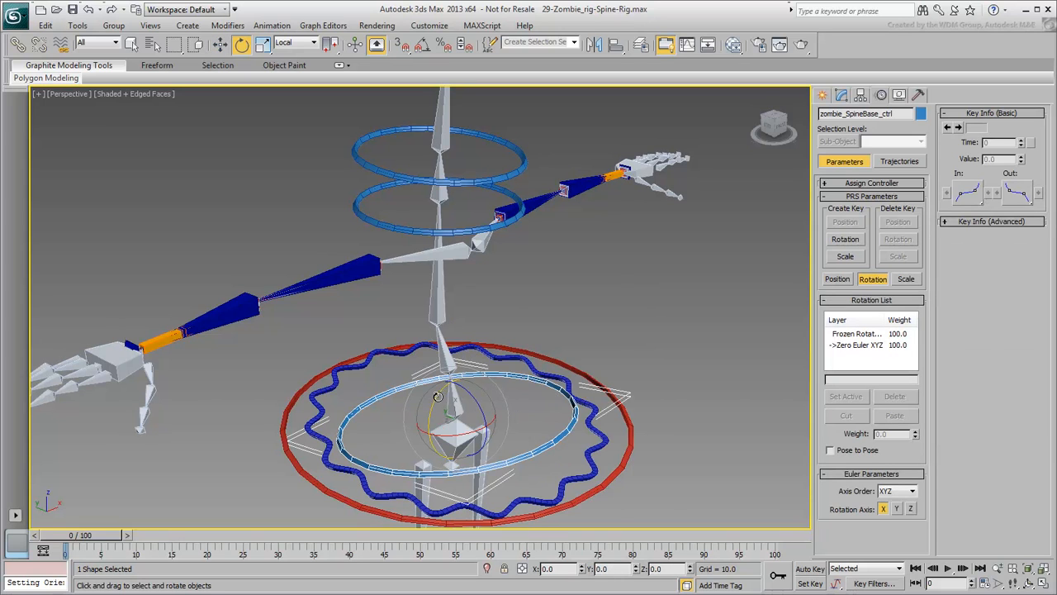
# Test-rotate the spine base and neck base controllers to check the spine and neck bend
pyautogui.moveTo(438, 396); pyautogui.dragTo(446, 383)
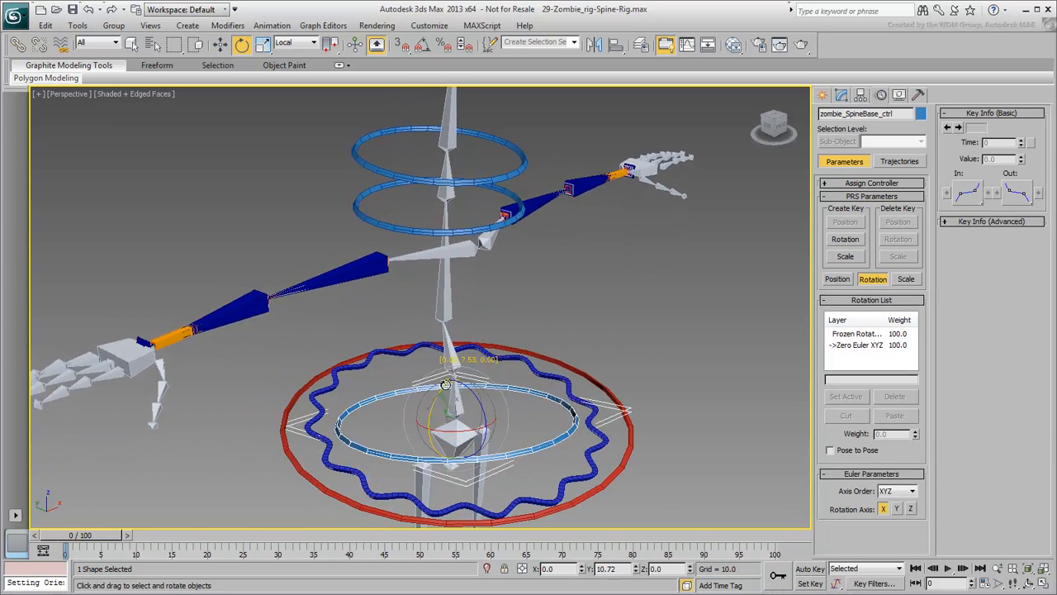
pyautogui.moveTo(446, 385); pyautogui.dragTo(407, 473)
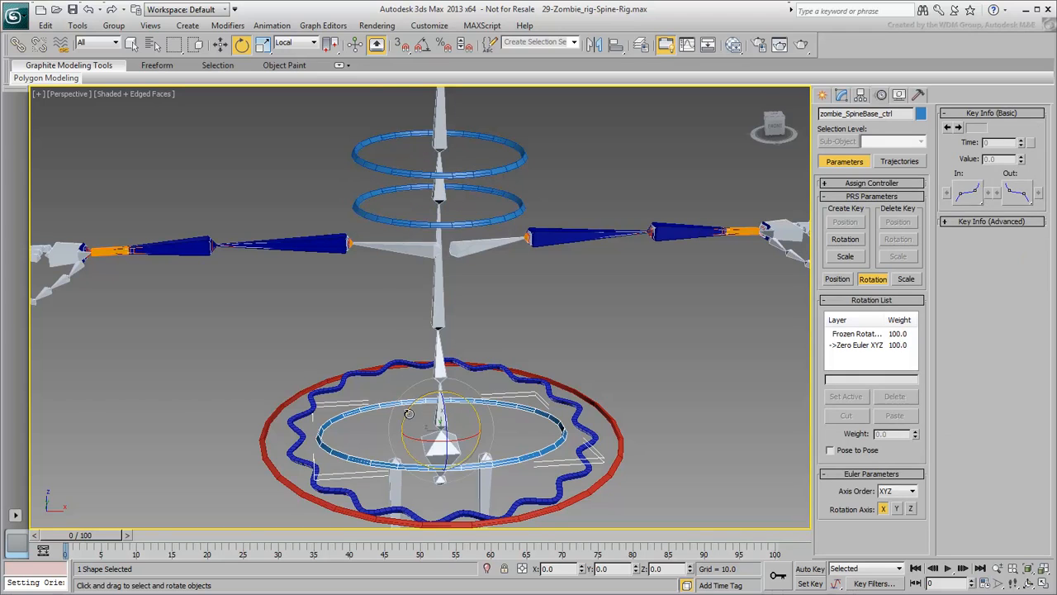
pyautogui.moveTo(409, 413); pyautogui.dragTo(463, 394)
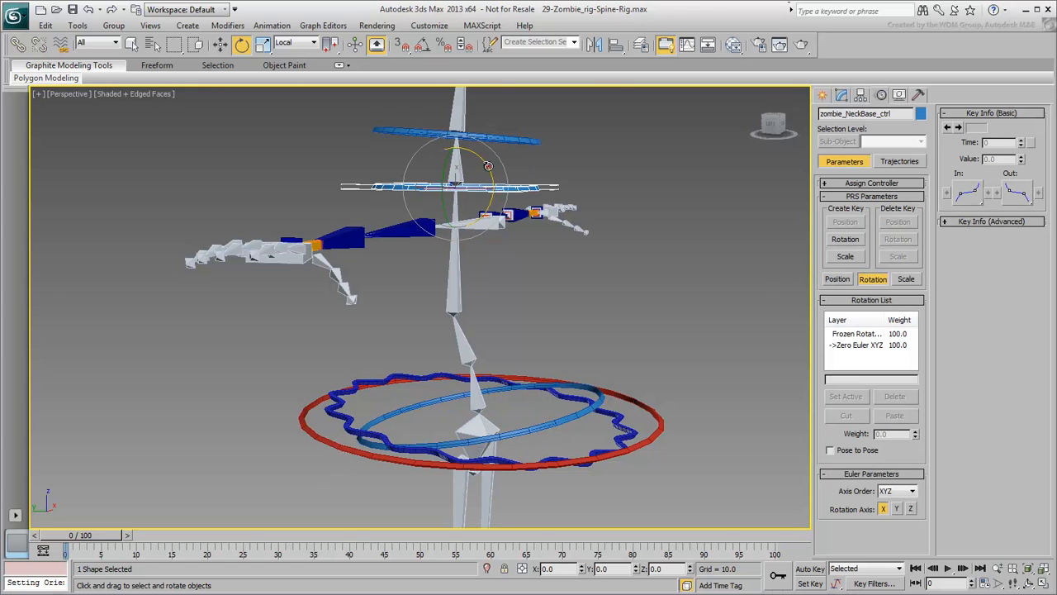
pyautogui.moveTo(459, 169); pyautogui.dragTo(462, 136)
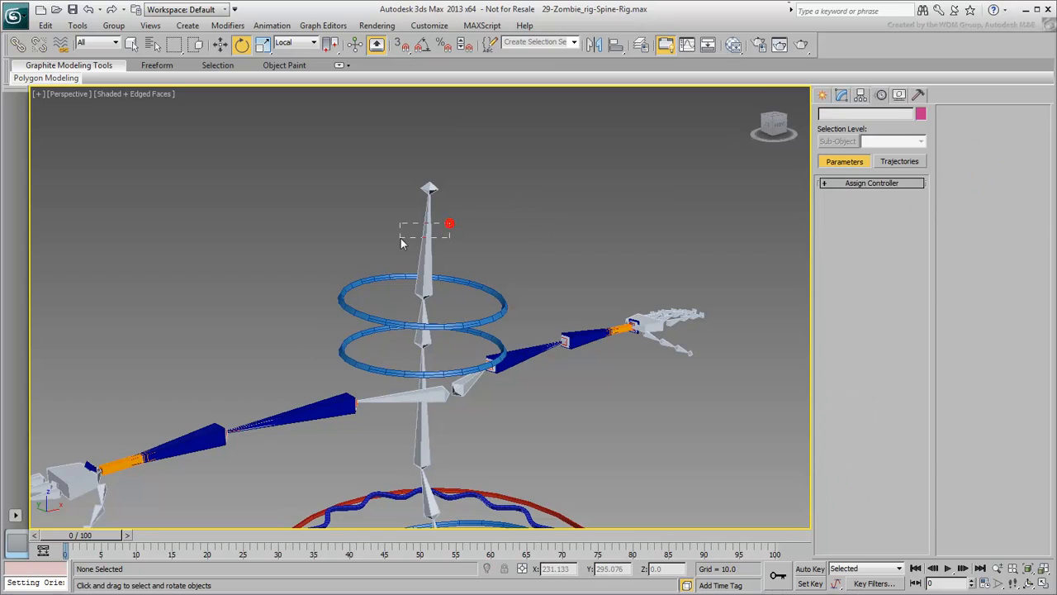
pyautogui.click(271, 25)
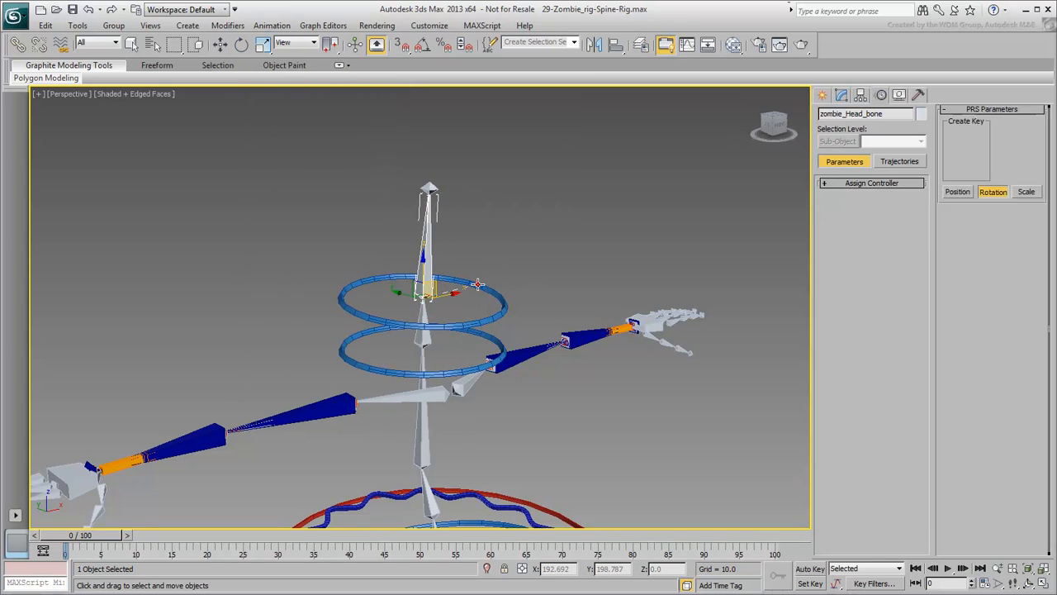
pyautogui.click(241, 44)
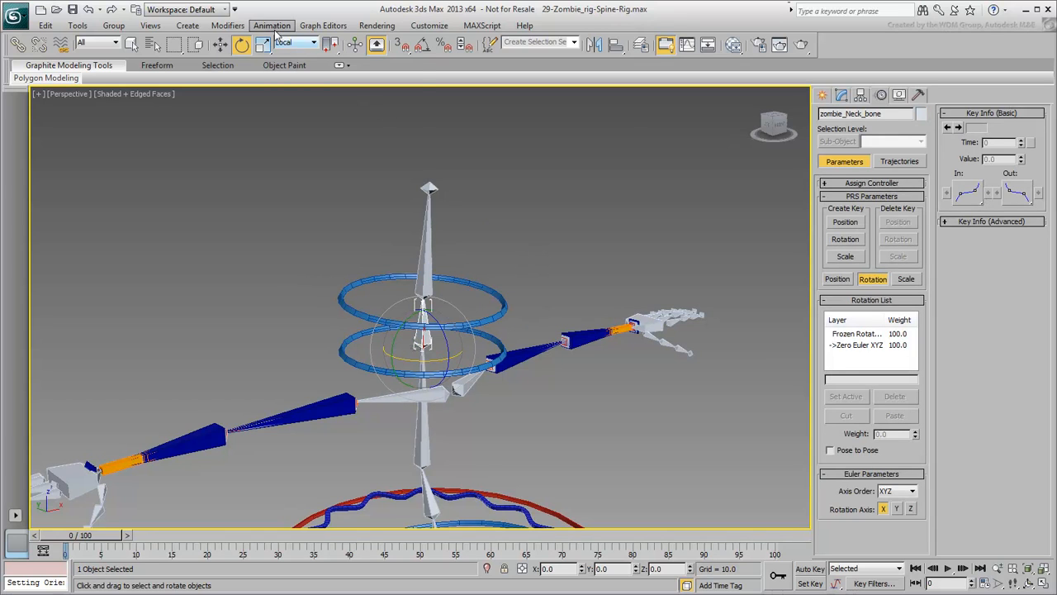
# Orientation-constrain zombie_Neck_bone to zombie_NeckBase_ctrl, then add zombie_Head_ctrl as a second target
pyautogui.click(271, 25)
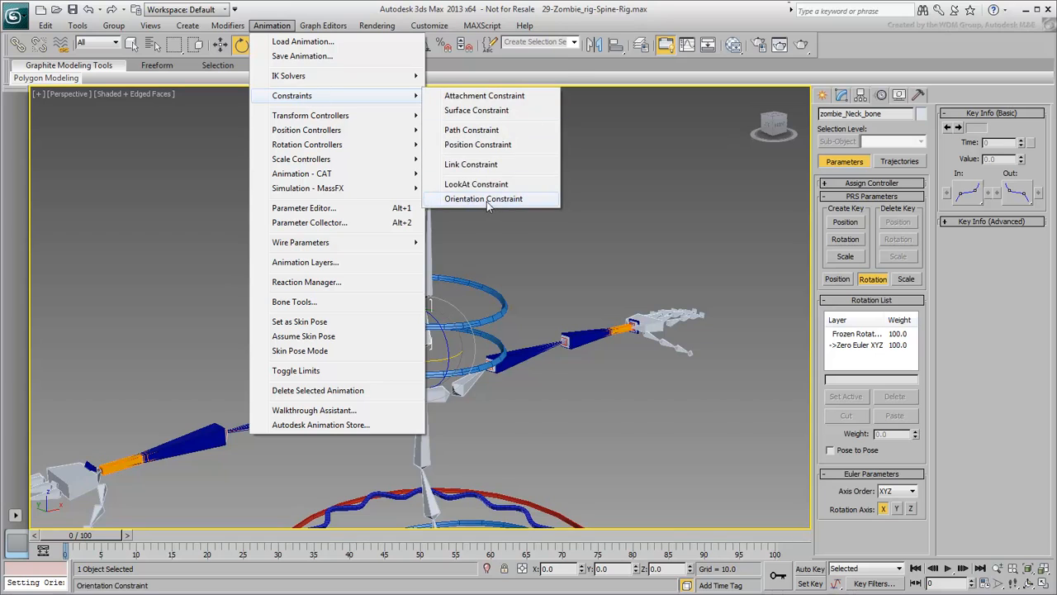
pyautogui.click(482, 198)
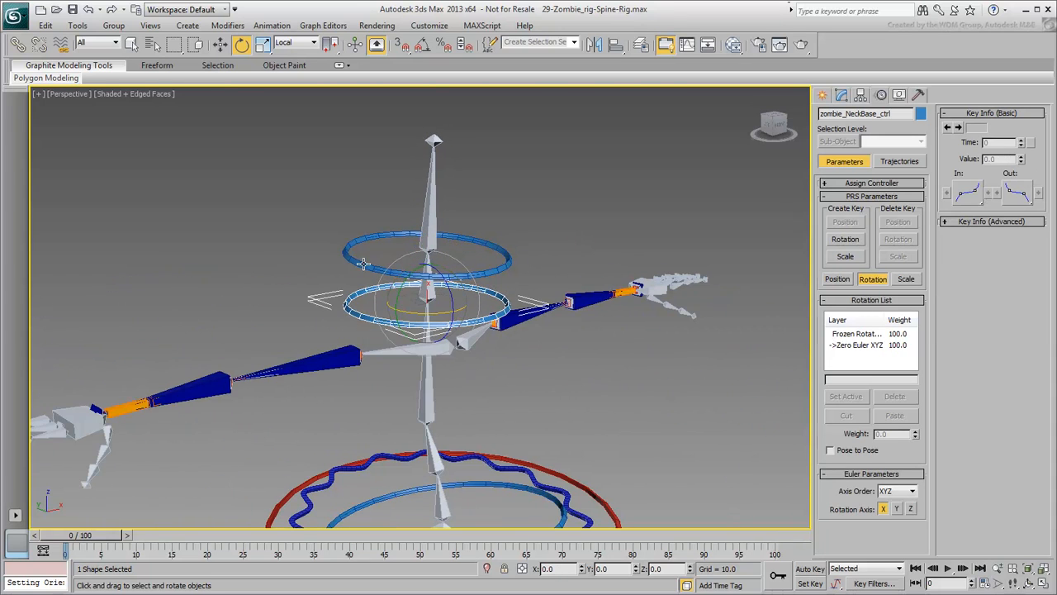
pyautogui.click(429, 251)
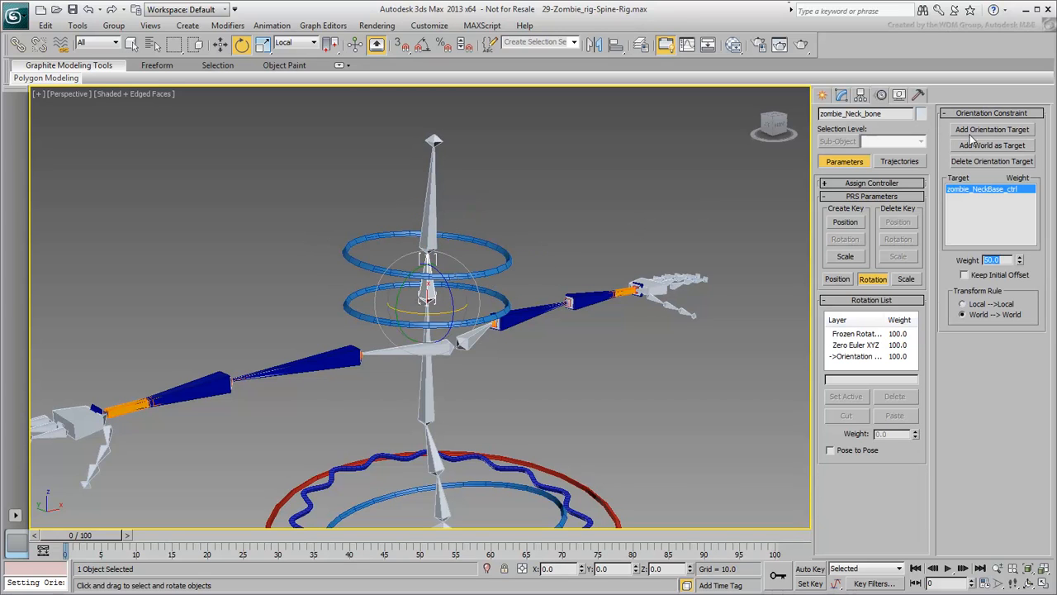
pyautogui.click(991, 129)
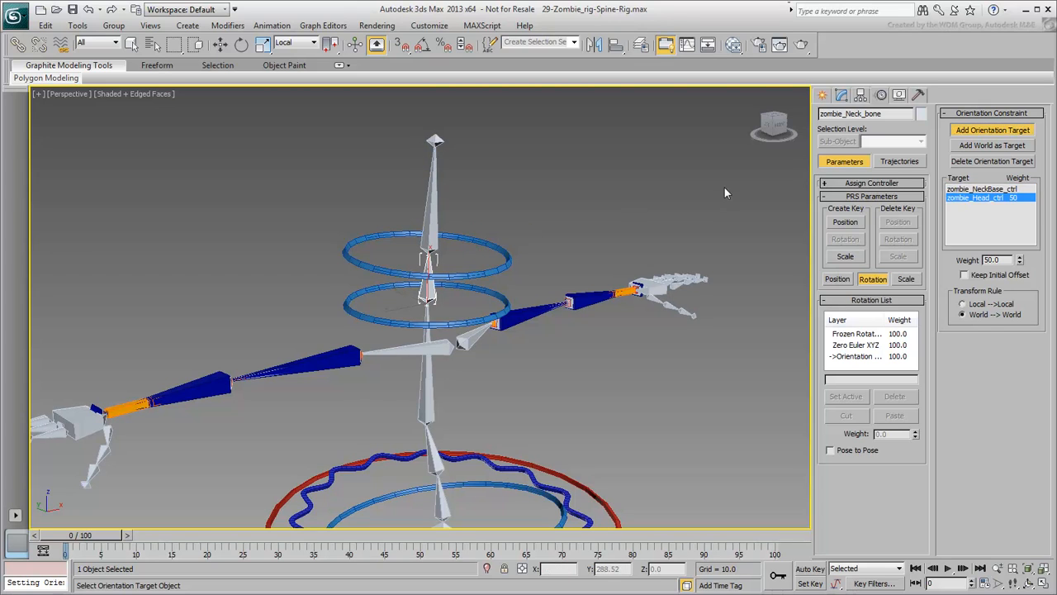
pyautogui.click(992, 129)
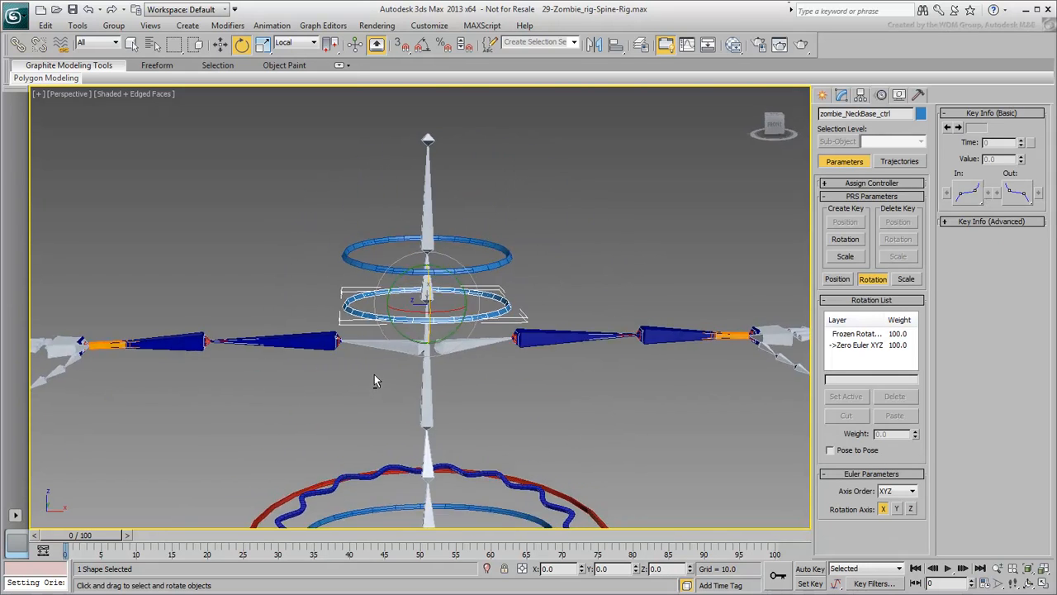
pyautogui.moveTo(421, 305); pyautogui.dragTo(440, 263)
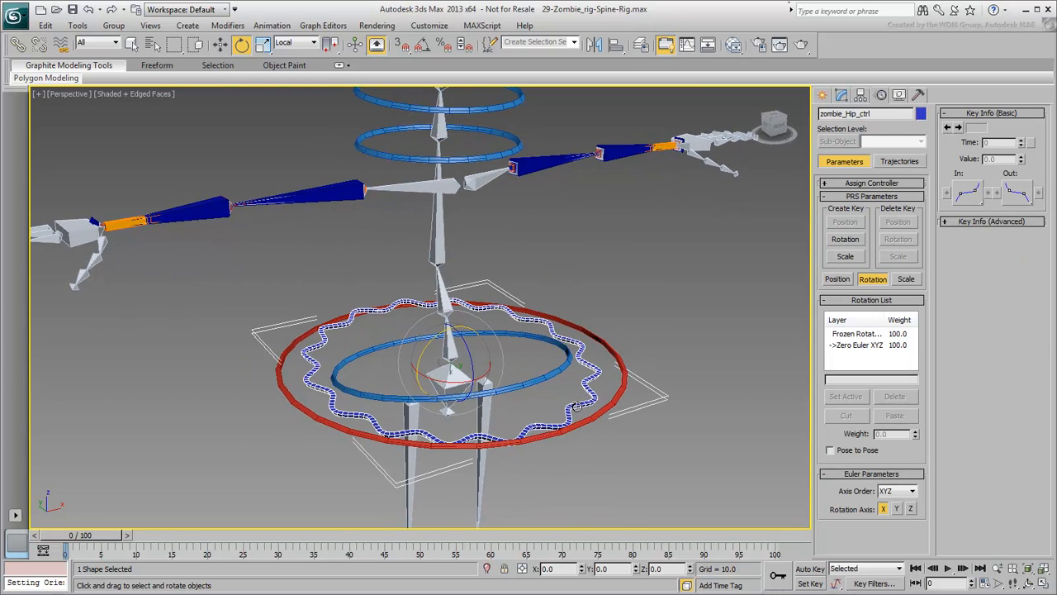
pyautogui.moveTo(463, 347); pyautogui.dragTo(438, 380)
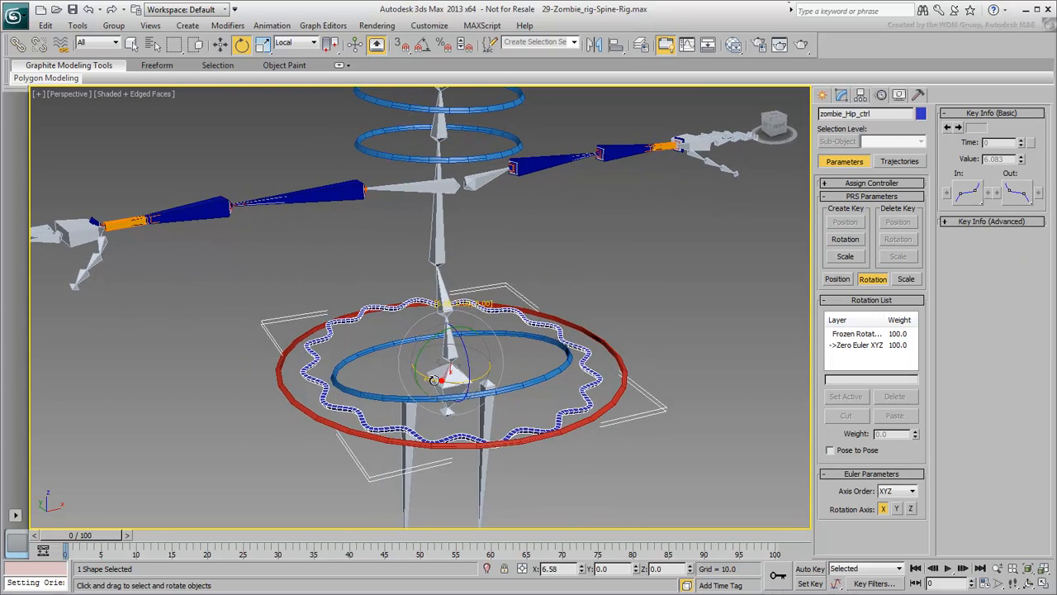
pyautogui.moveTo(433, 379); pyautogui.dragTo(483, 364)
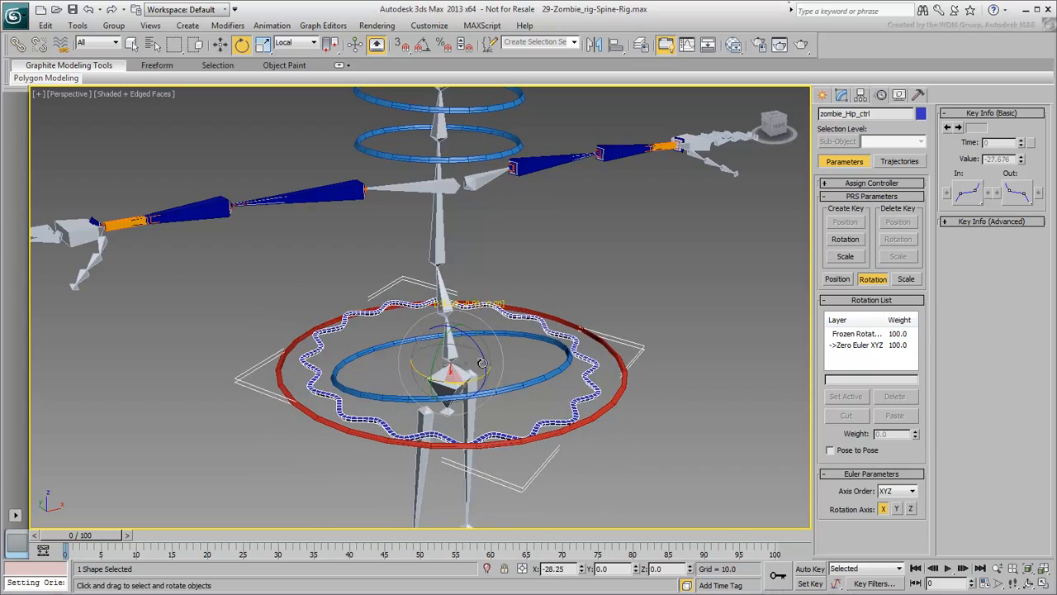
pyautogui.moveTo(483, 364); pyautogui.dragTo(483, 372)
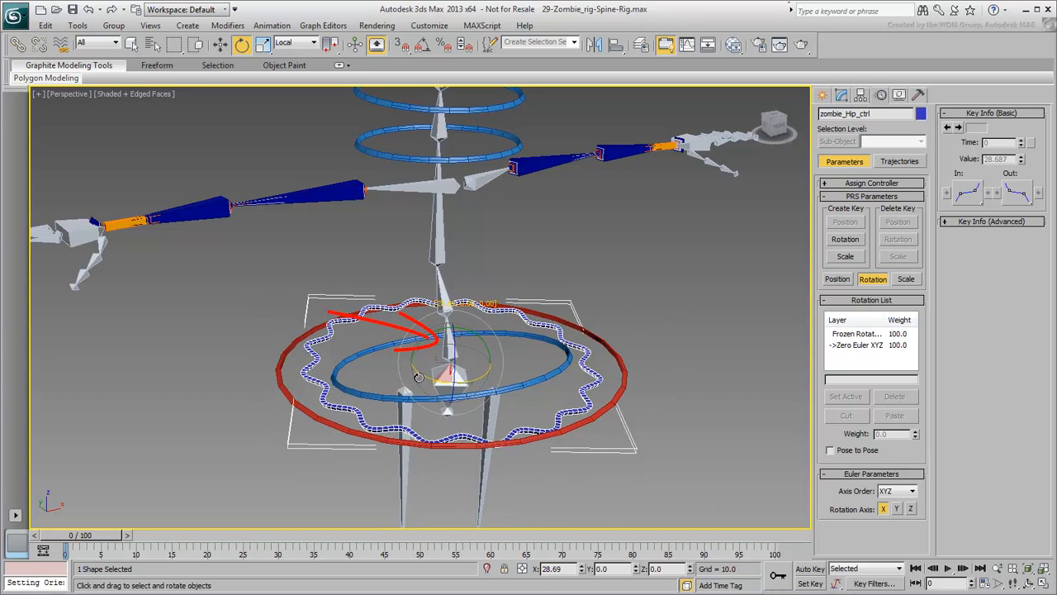
pyautogui.click(460, 367)
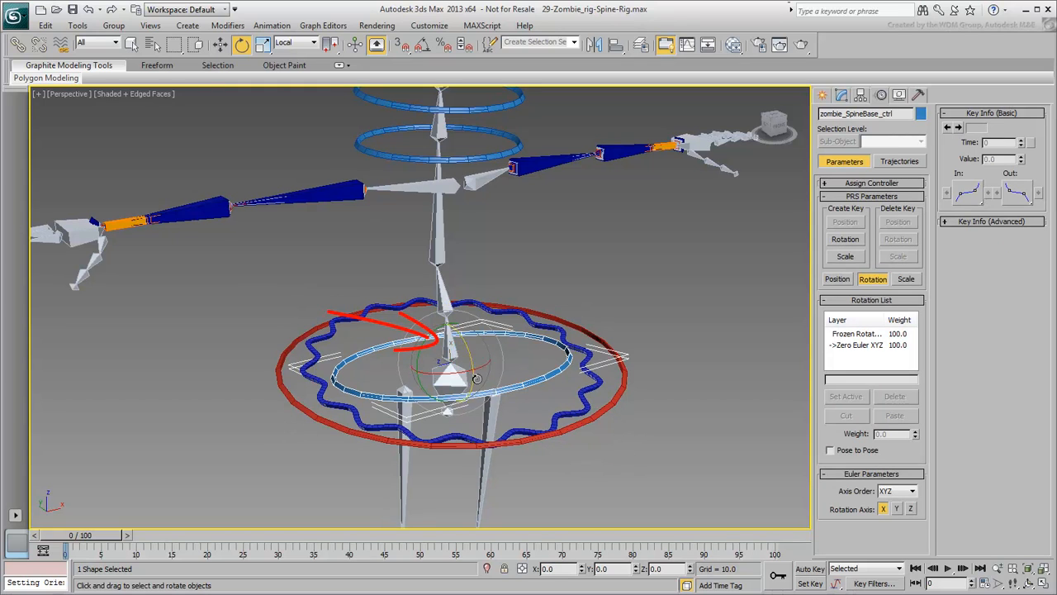
pyautogui.moveTo(476, 378); pyautogui.dragTo(430, 370)
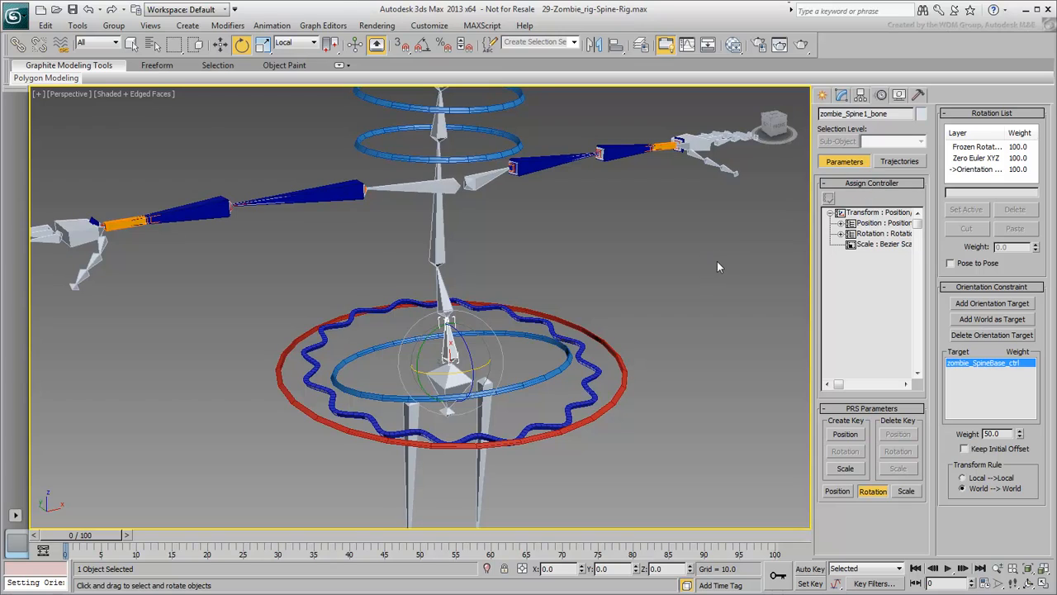
# Assign an Euler XYZ controller to the Available slot in zombie_Spine1_bone's rotation list
pyautogui.click(844, 233)
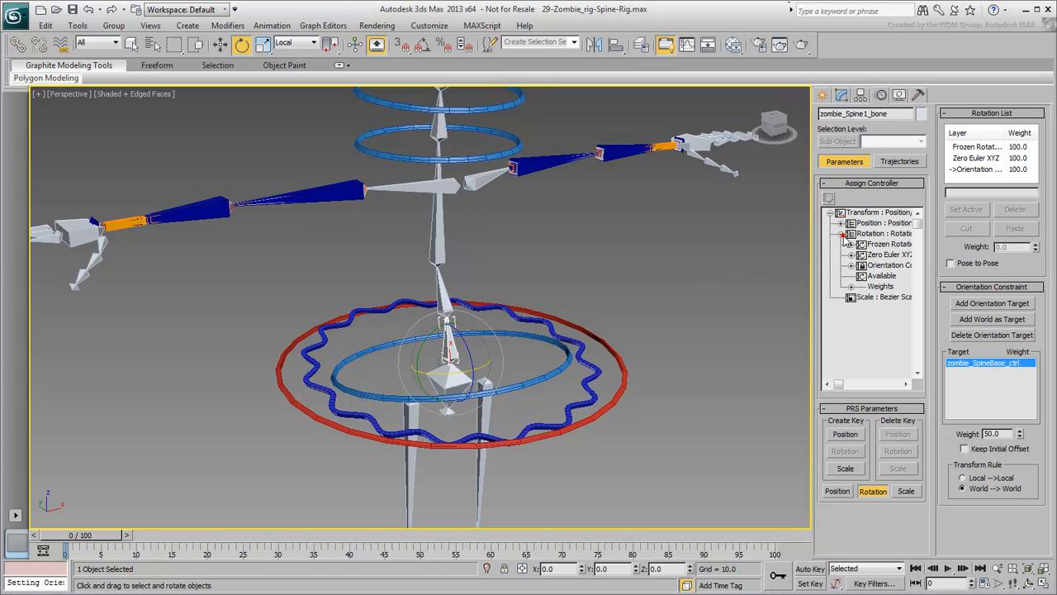
pyautogui.moveTo(747, 284)
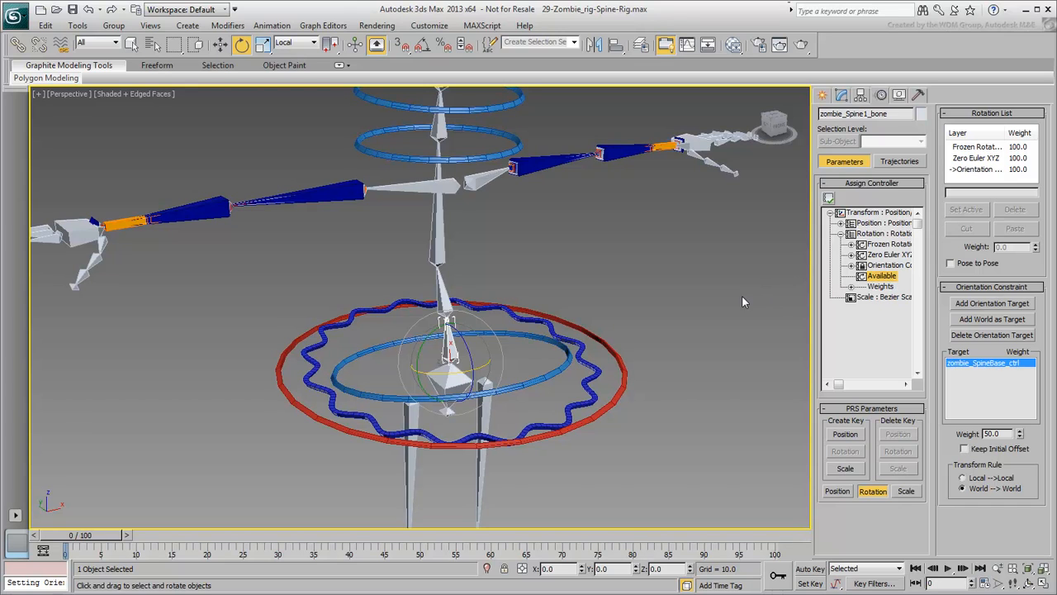
pyautogui.click(829, 199)
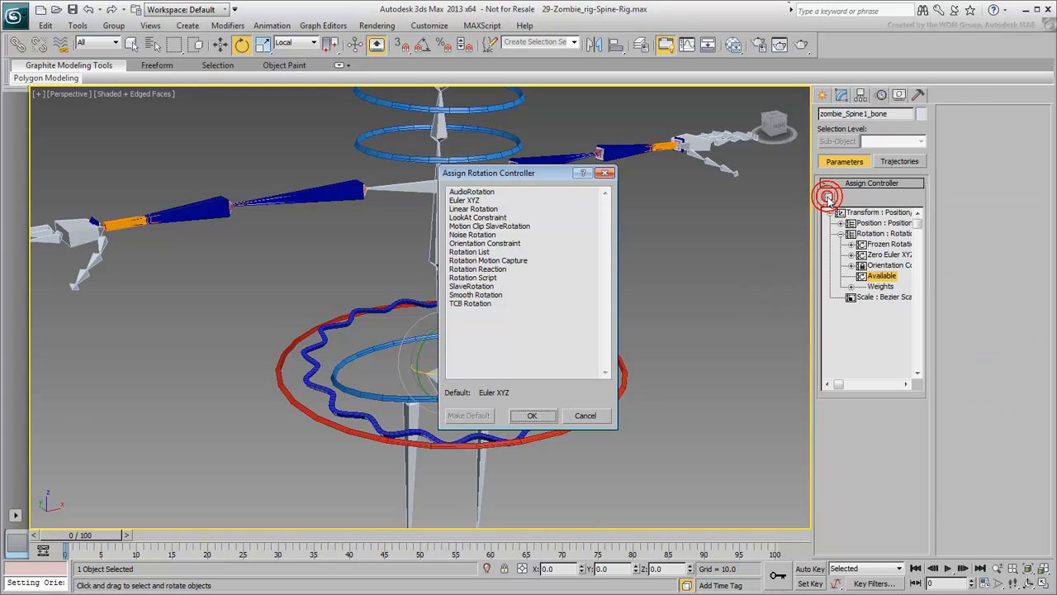
pyautogui.click(472, 195)
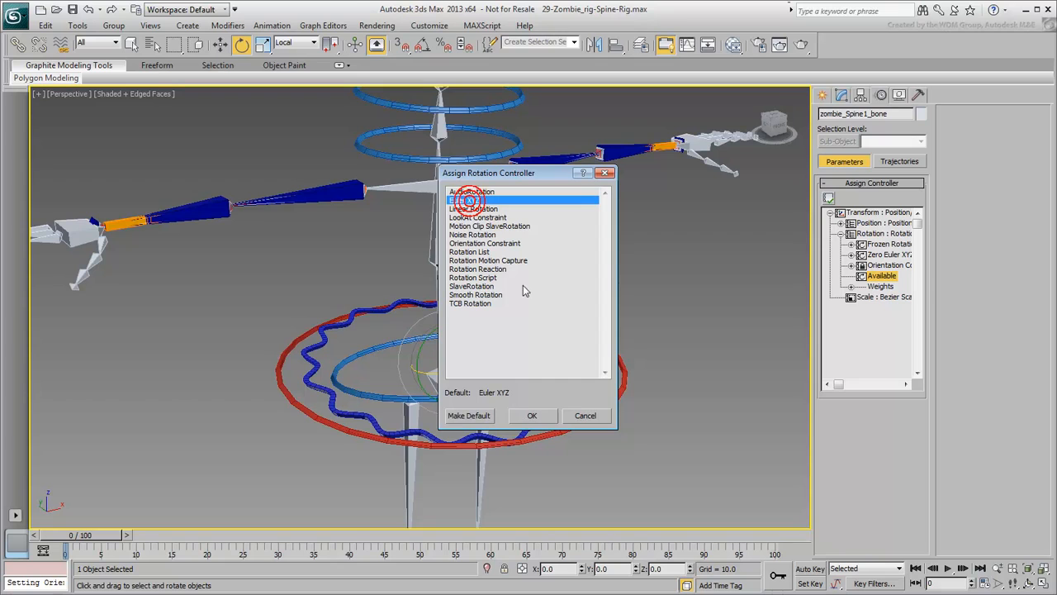
pyautogui.click(532, 415)
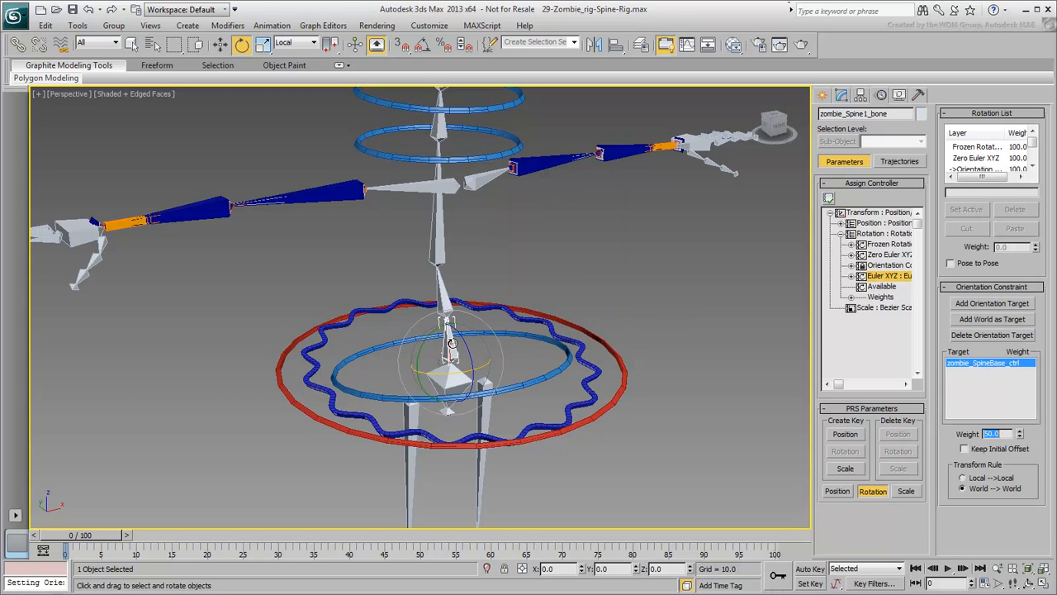
# Wire zombie_Spine1_bone's Euler X Rotation to the hip controller's Zero Euler X Rotation
pyautogui.rightClick(453, 342)
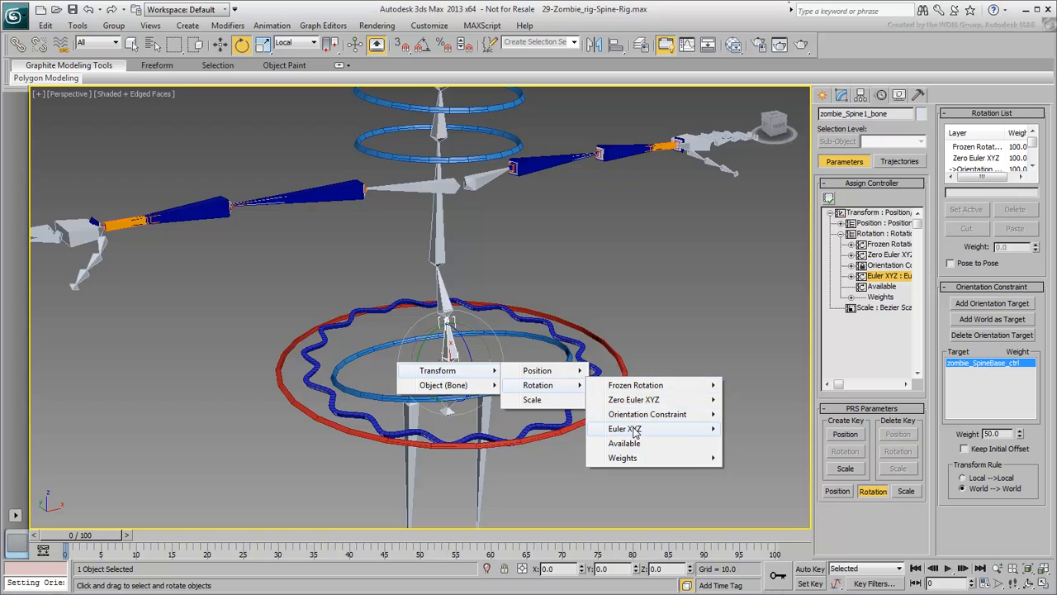
pyautogui.moveTo(624, 428)
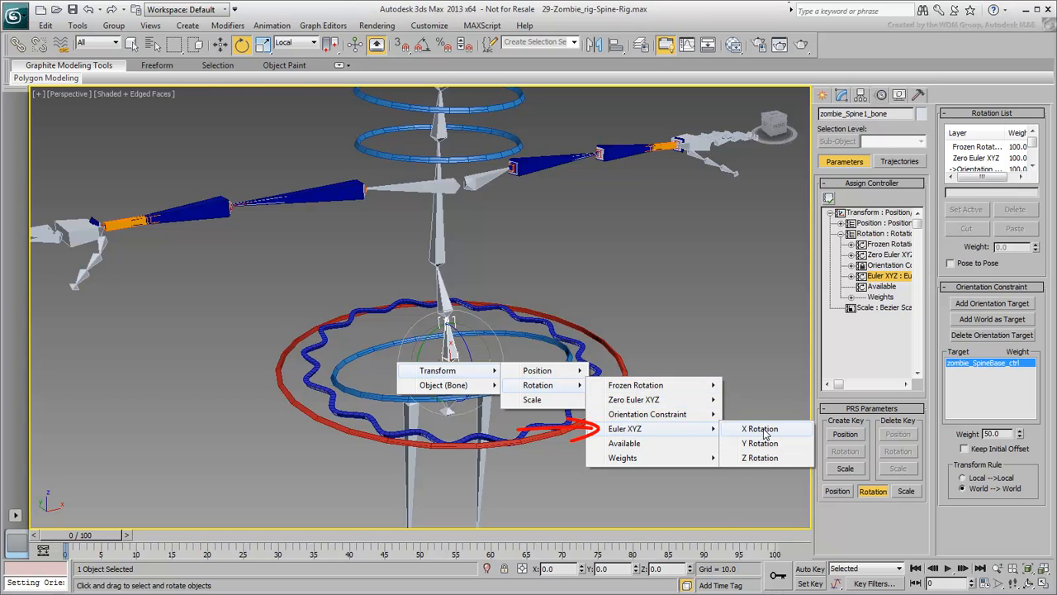
pyautogui.click(760, 427)
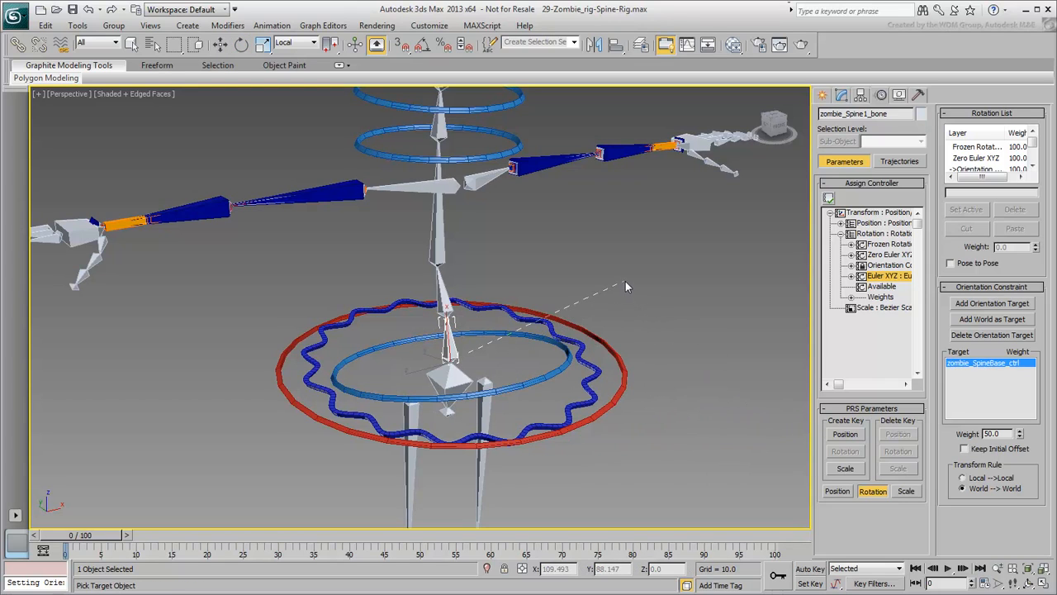
pyautogui.moveTo(608, 328)
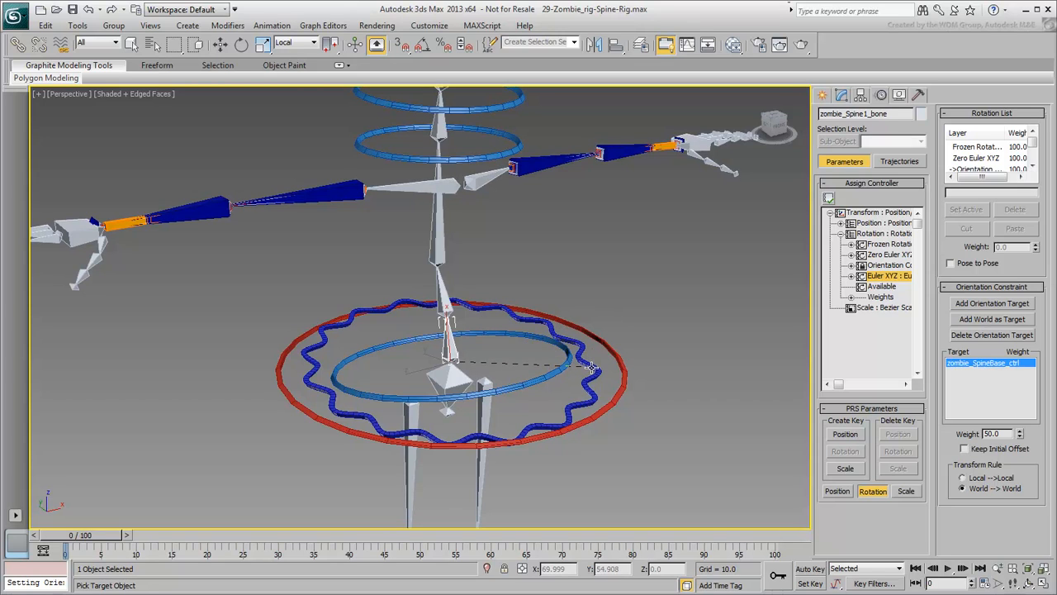
pyautogui.rightClick(592, 367)
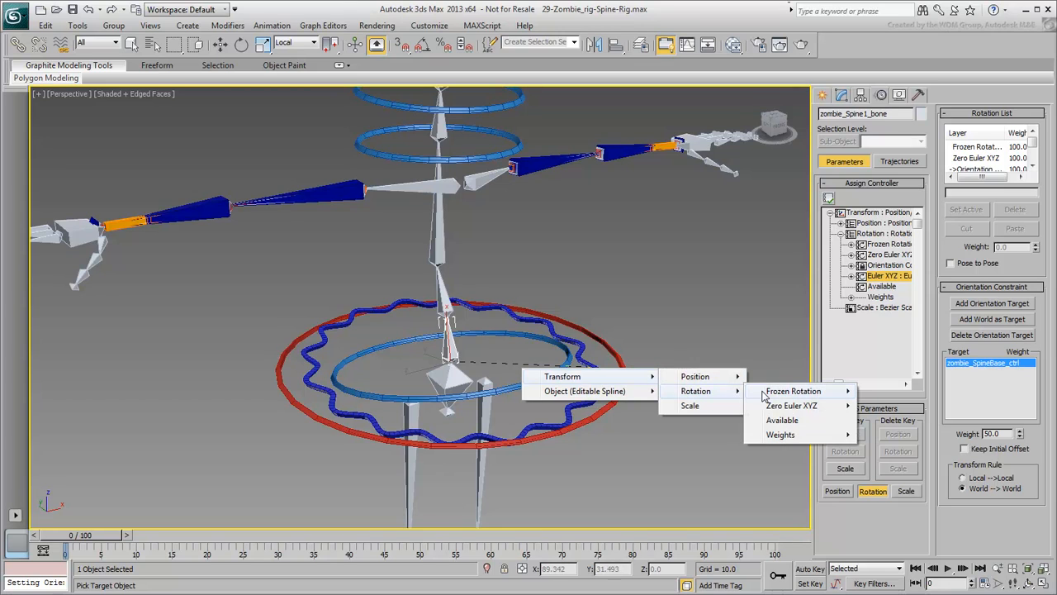
pyautogui.moveTo(791, 405)
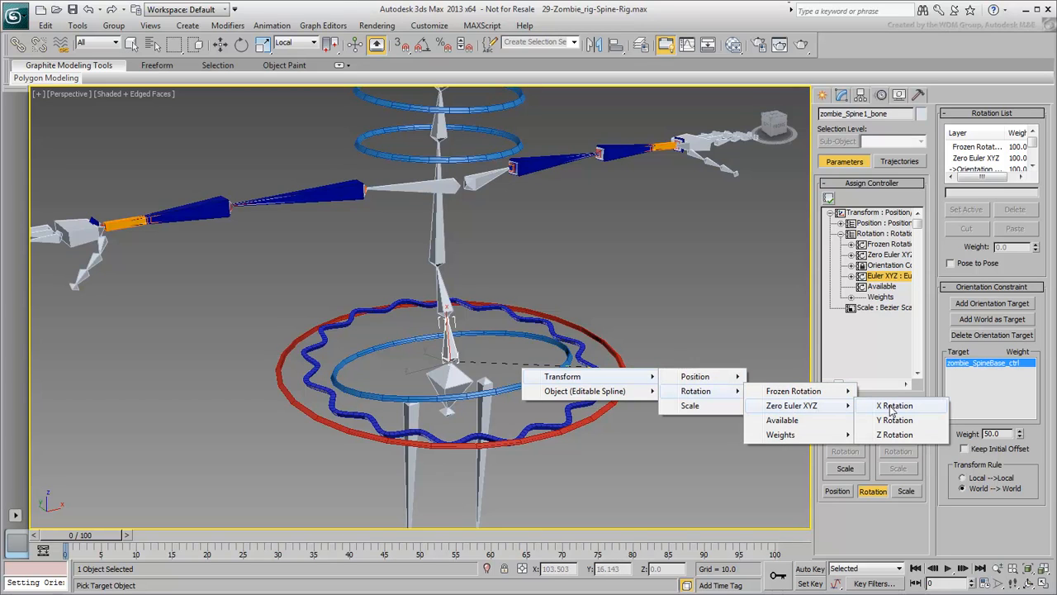
pyautogui.click(896, 405)
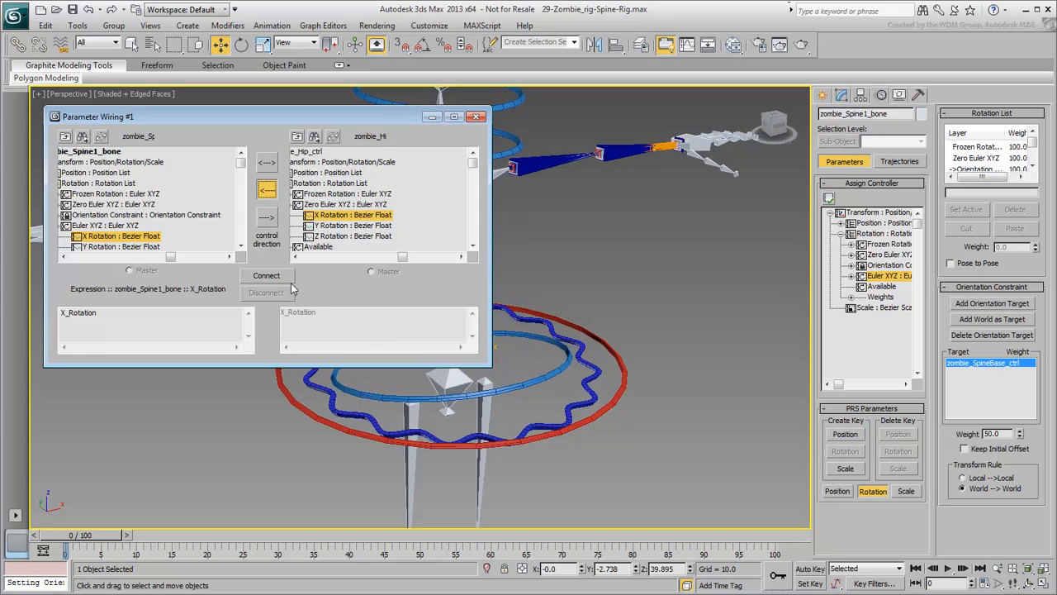
# Connect the wiring and set the expression to -X_Rotation/2
pyautogui.click(267, 274)
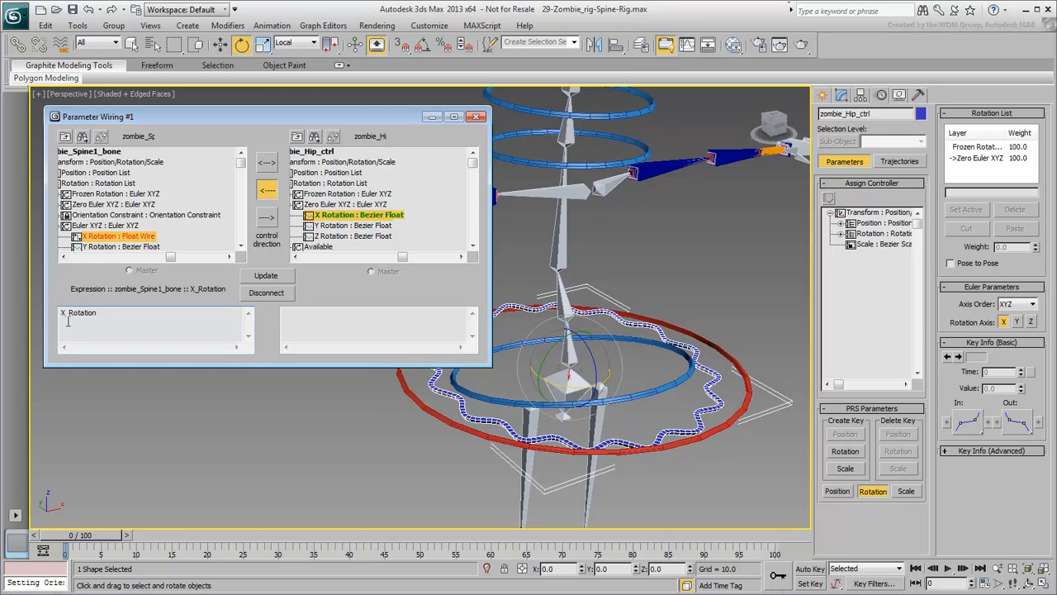
pyautogui.click(266, 274)
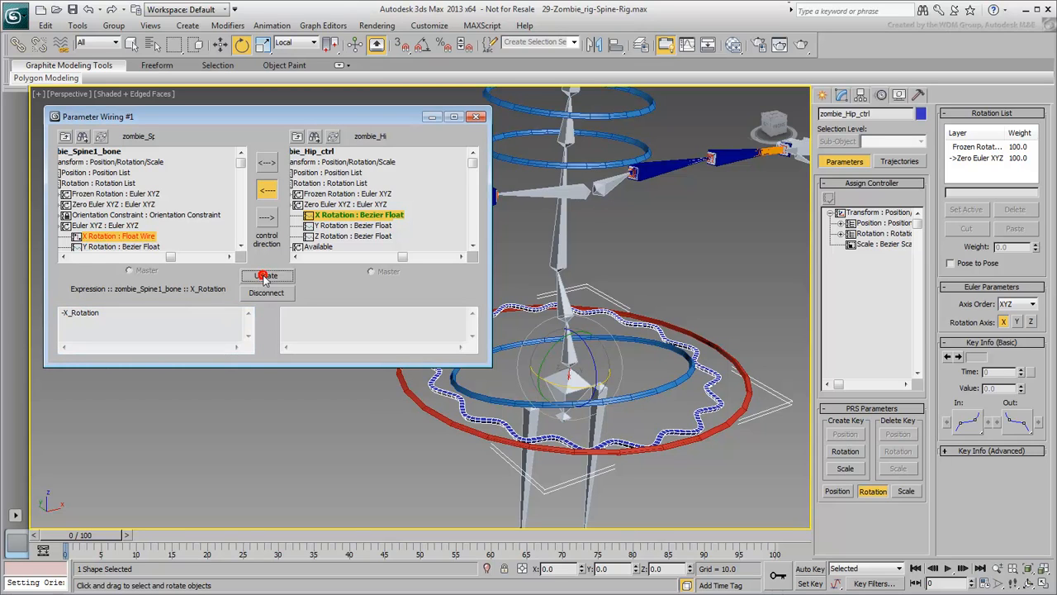
pyautogui.click(266, 275)
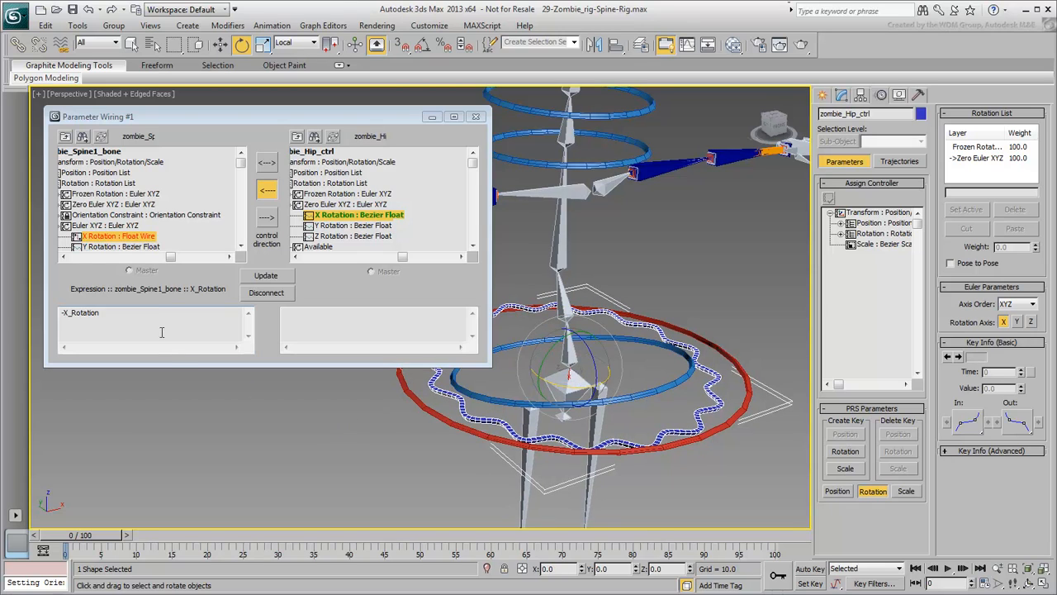
pyautogui.write('/')
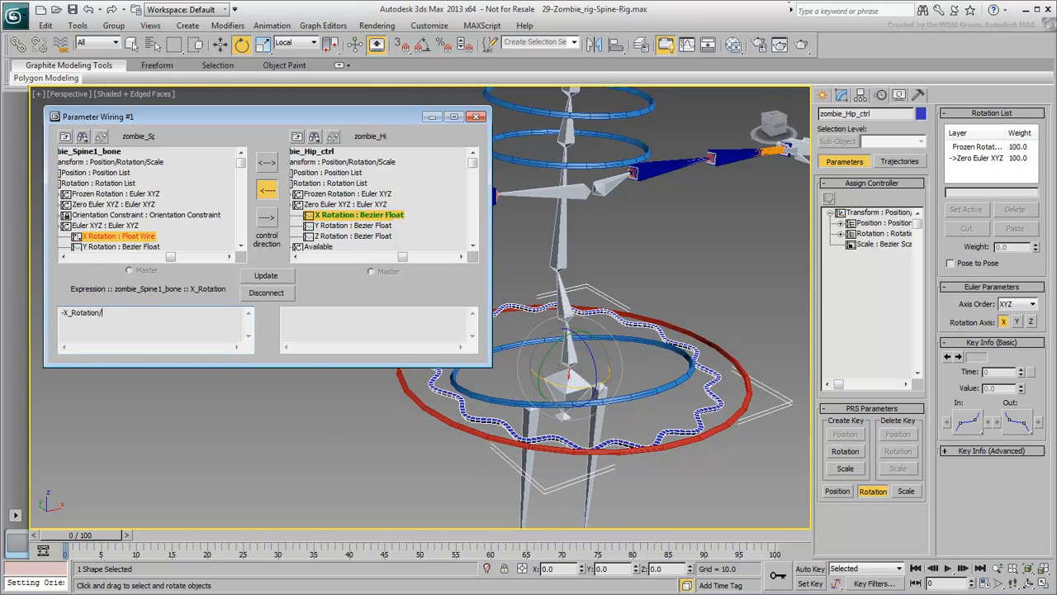
pyautogui.write('2')
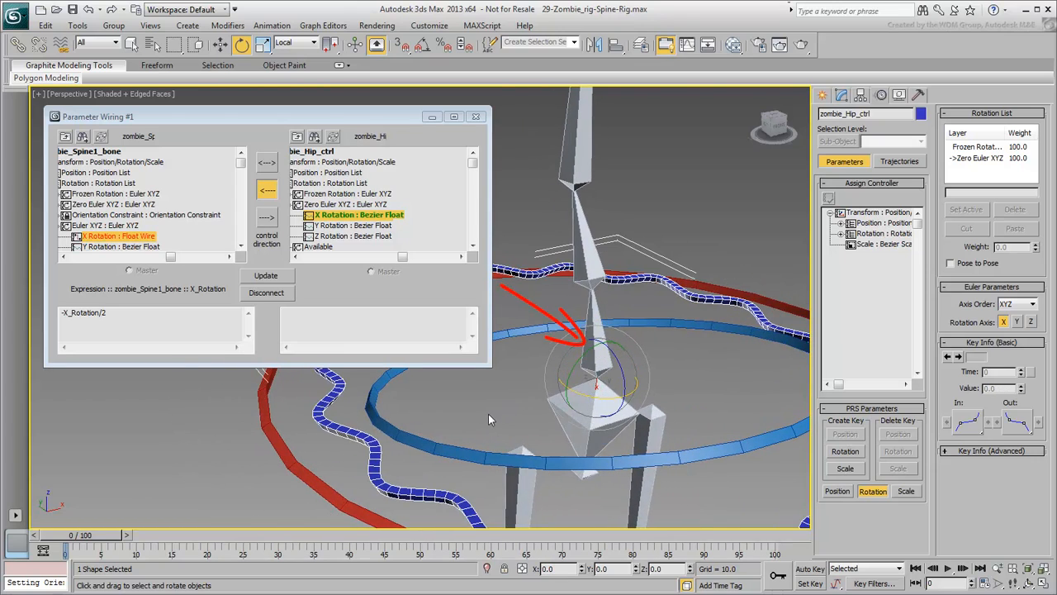
# Update the halved expression, then add an Euler XYZ rotation layer to zombie_Spine2_bone
pyautogui.click(475, 116)
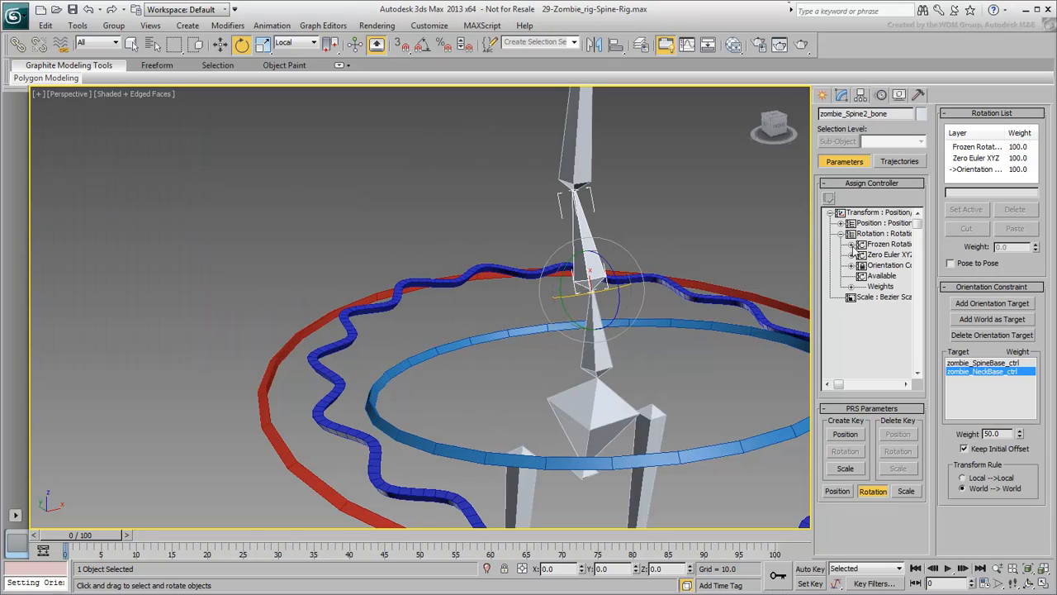
pyautogui.click(830, 199)
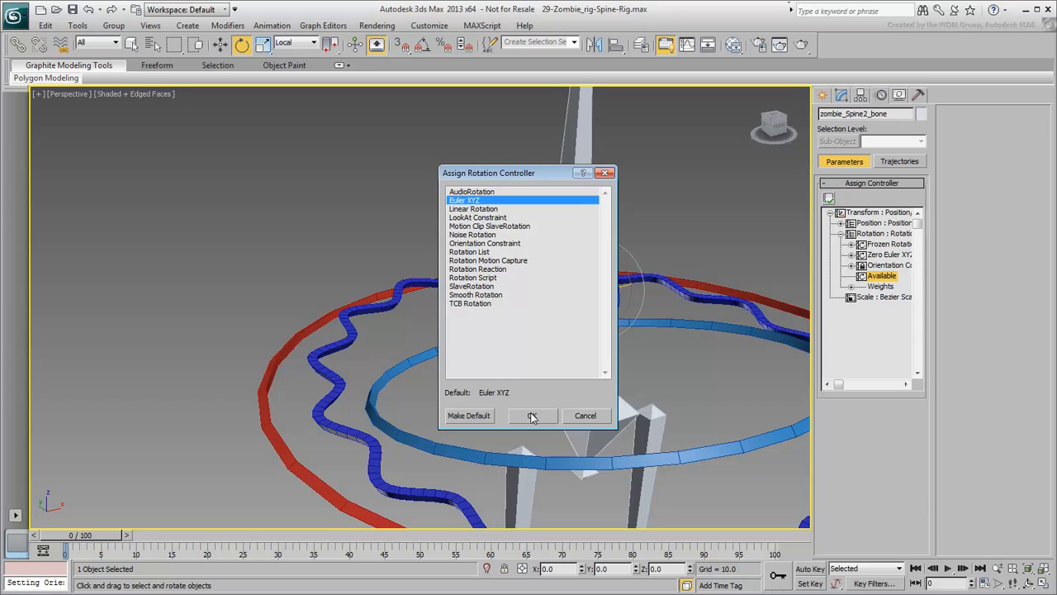
pyautogui.click(532, 416)
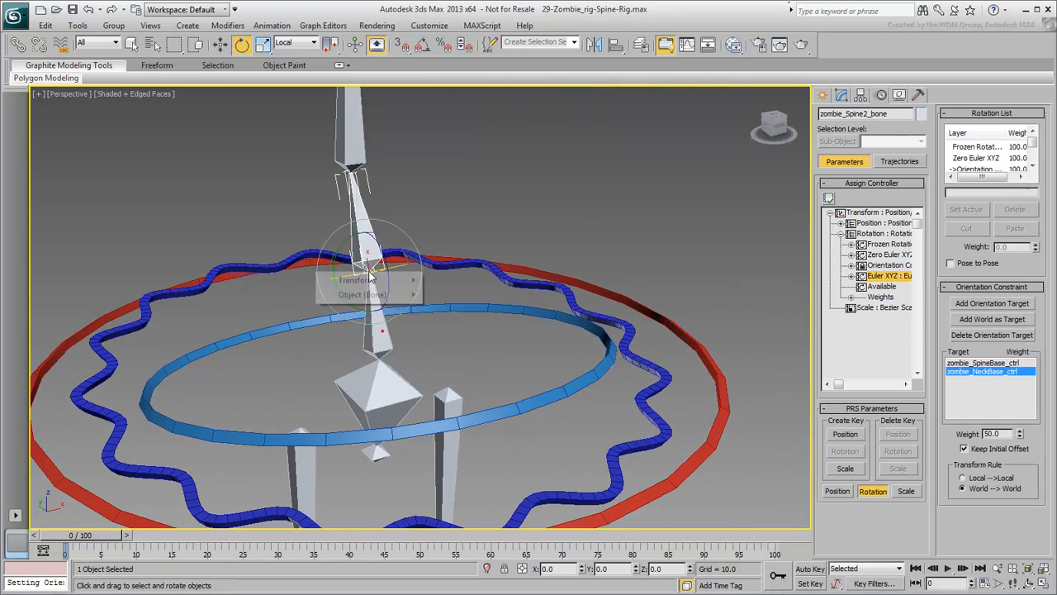
pyautogui.moveTo(544, 337)
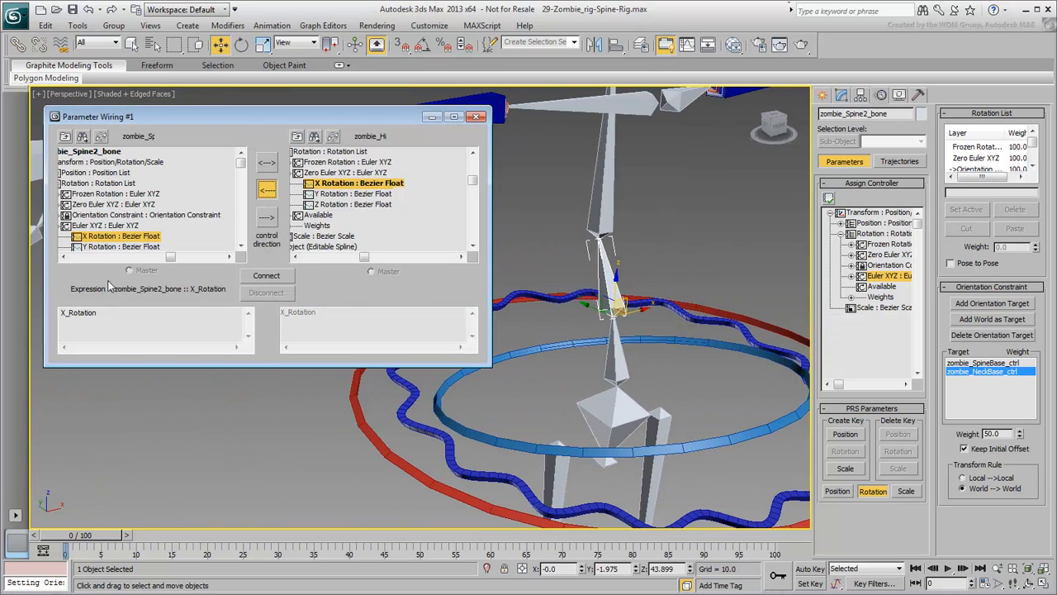
# Wire zombie_Spine2_bone's X Rotation to the hip controller with expression -X_Rotation/3.5
pyautogui.click(266, 274)
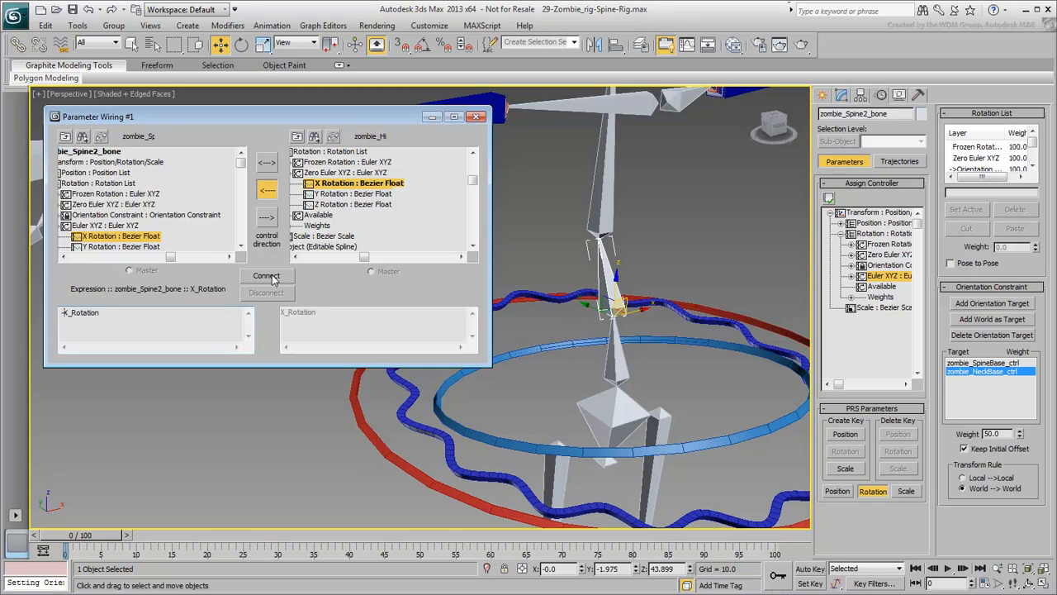
pyautogui.click(266, 276)
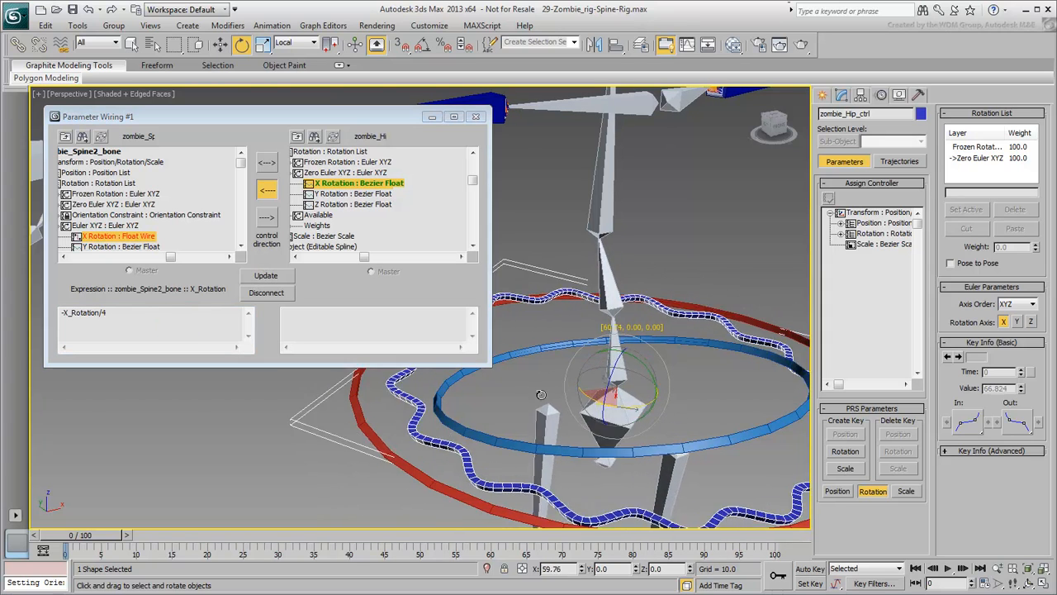
pyautogui.click(266, 275)
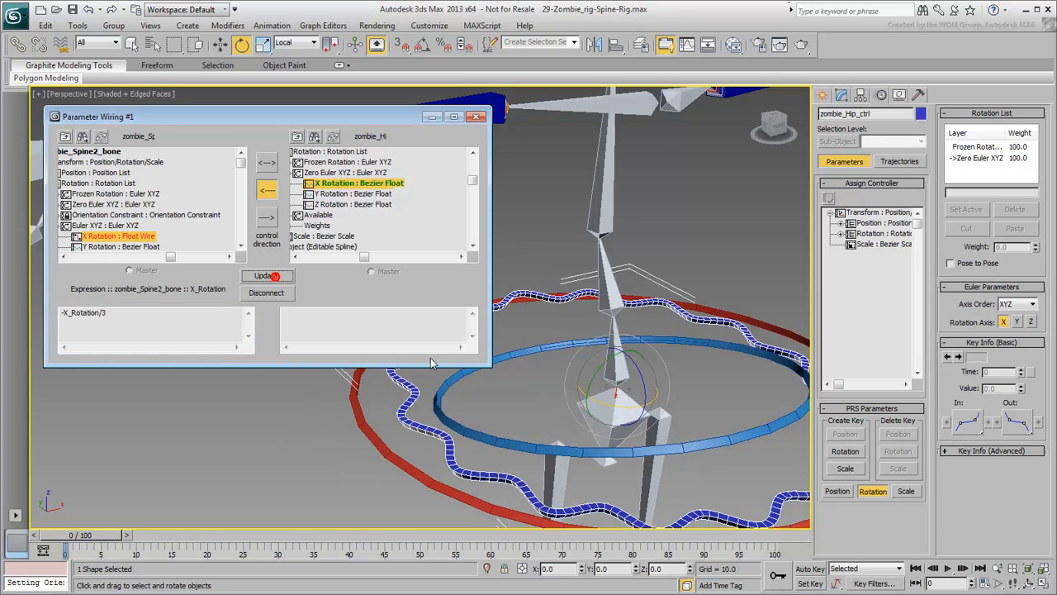
pyautogui.click(266, 274)
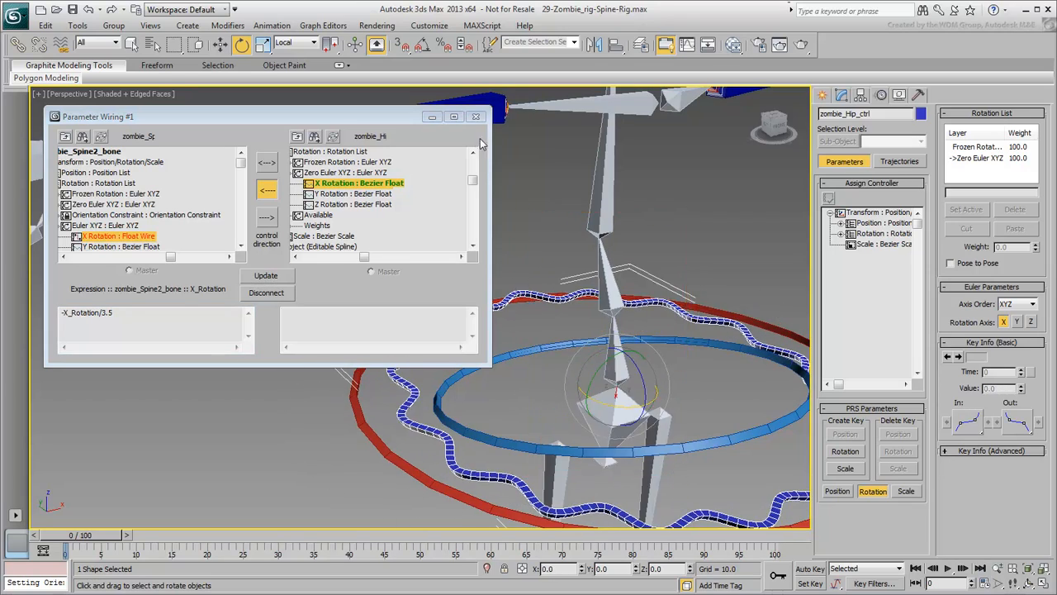
pyautogui.click(476, 116)
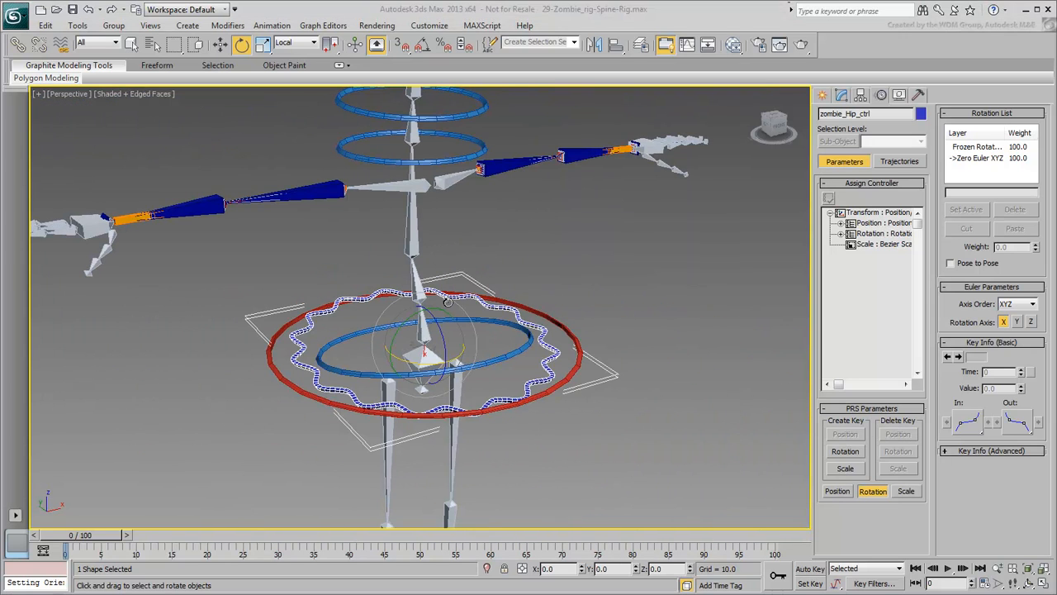
# Twist the hip controller to test the spine, then bend the upper body with zombie_NeckBase_ctrl
pyautogui.moveTo(446, 301); pyautogui.dragTo(405, 322)
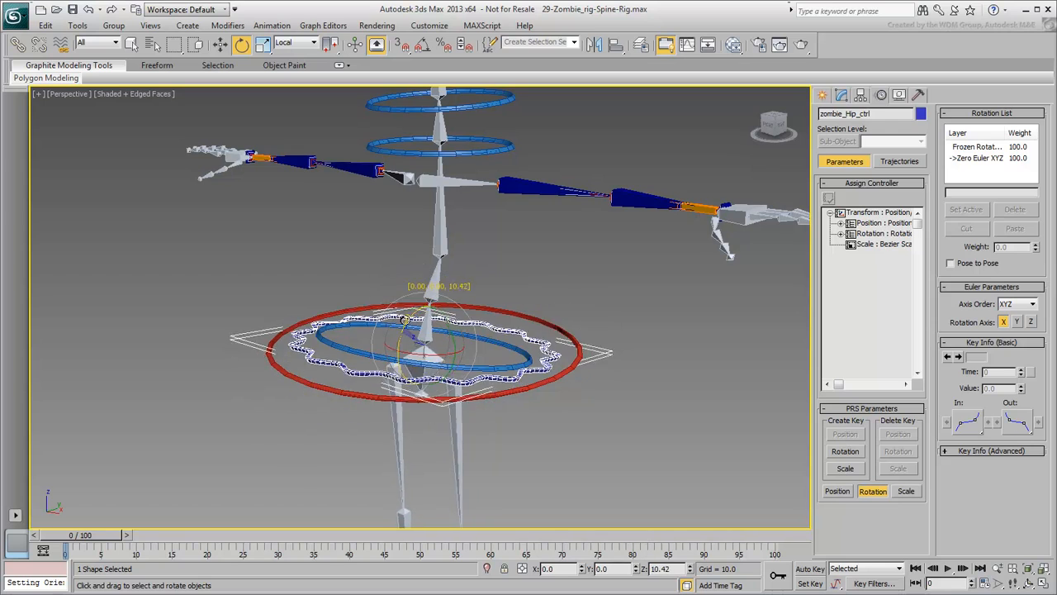
pyautogui.click(404, 322)
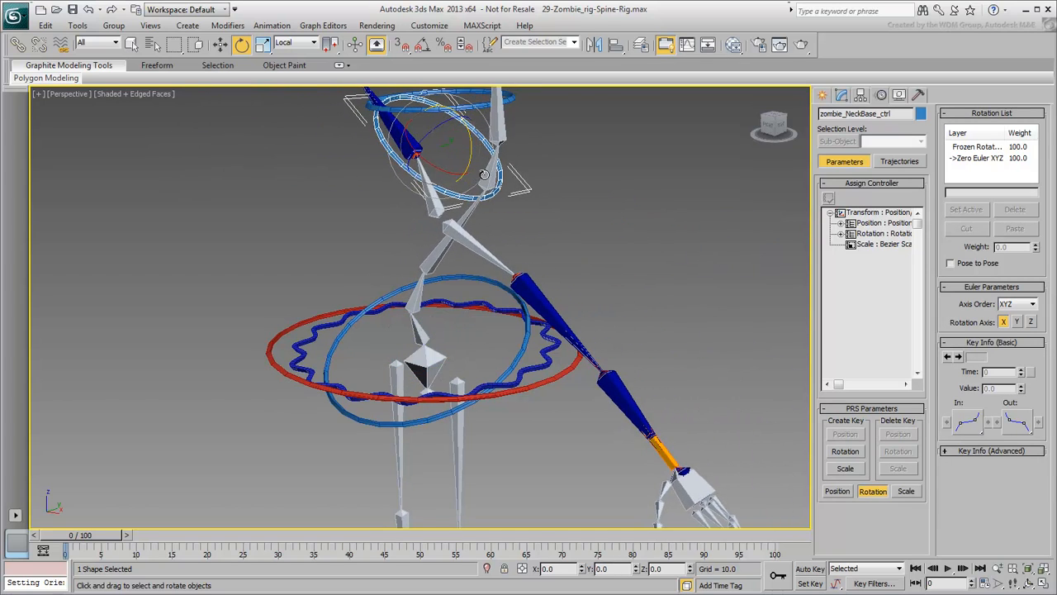
pyautogui.moveTo(483, 174); pyautogui.dragTo(380, 251)
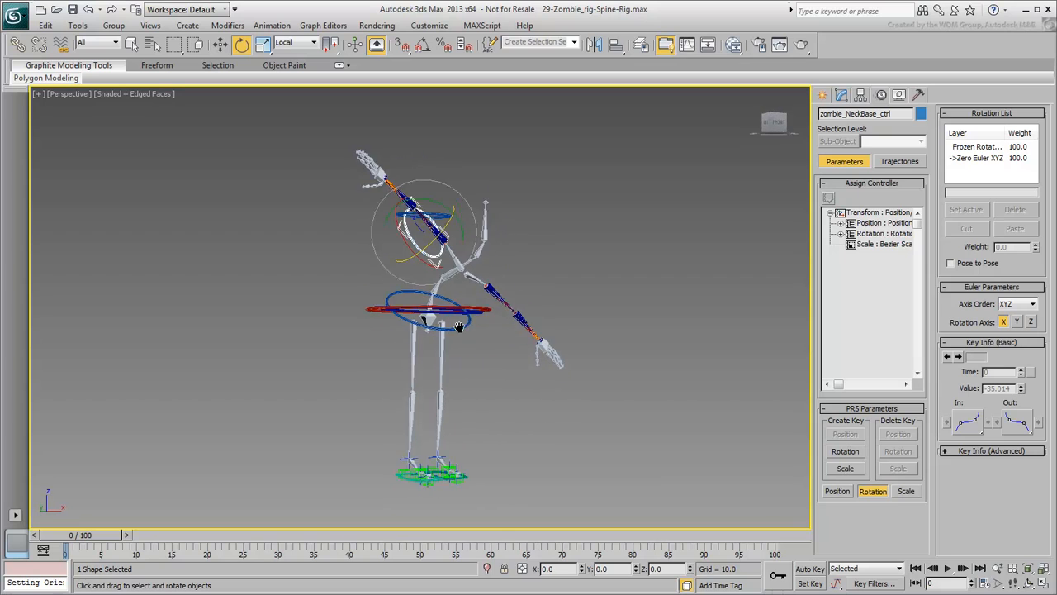
pyautogui.moveTo(460, 327); pyautogui.dragTo(422, 297)
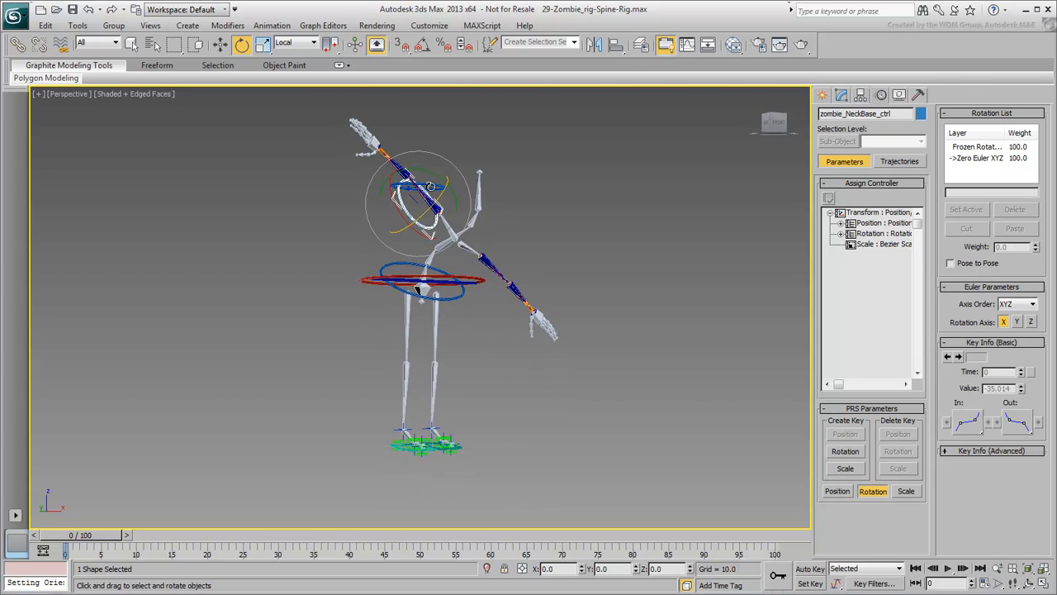